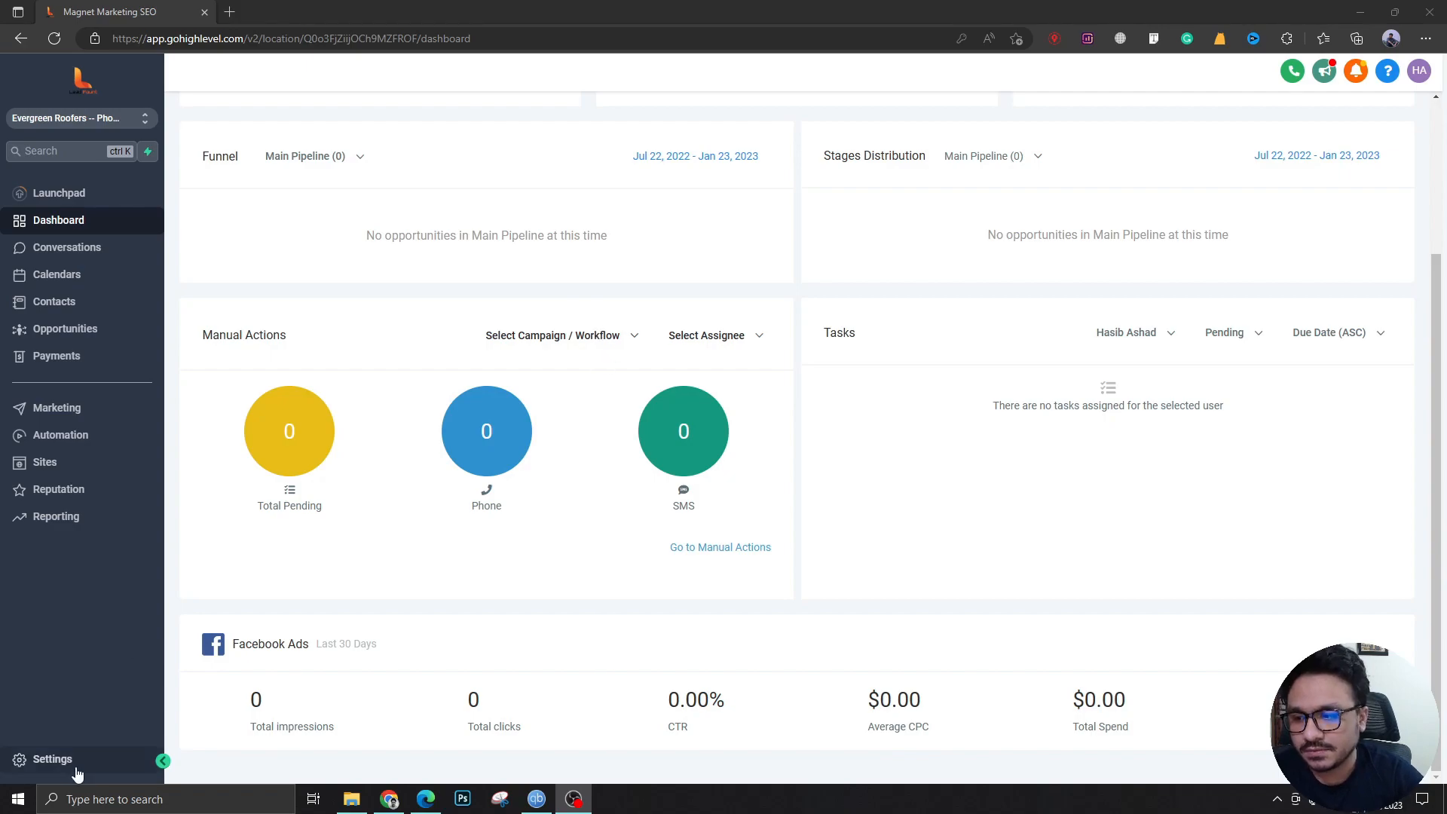
- Open the Evergreen Roofers settings and go to the My Staff team list
{"action": "left_click", "coordinate": [53, 758]}
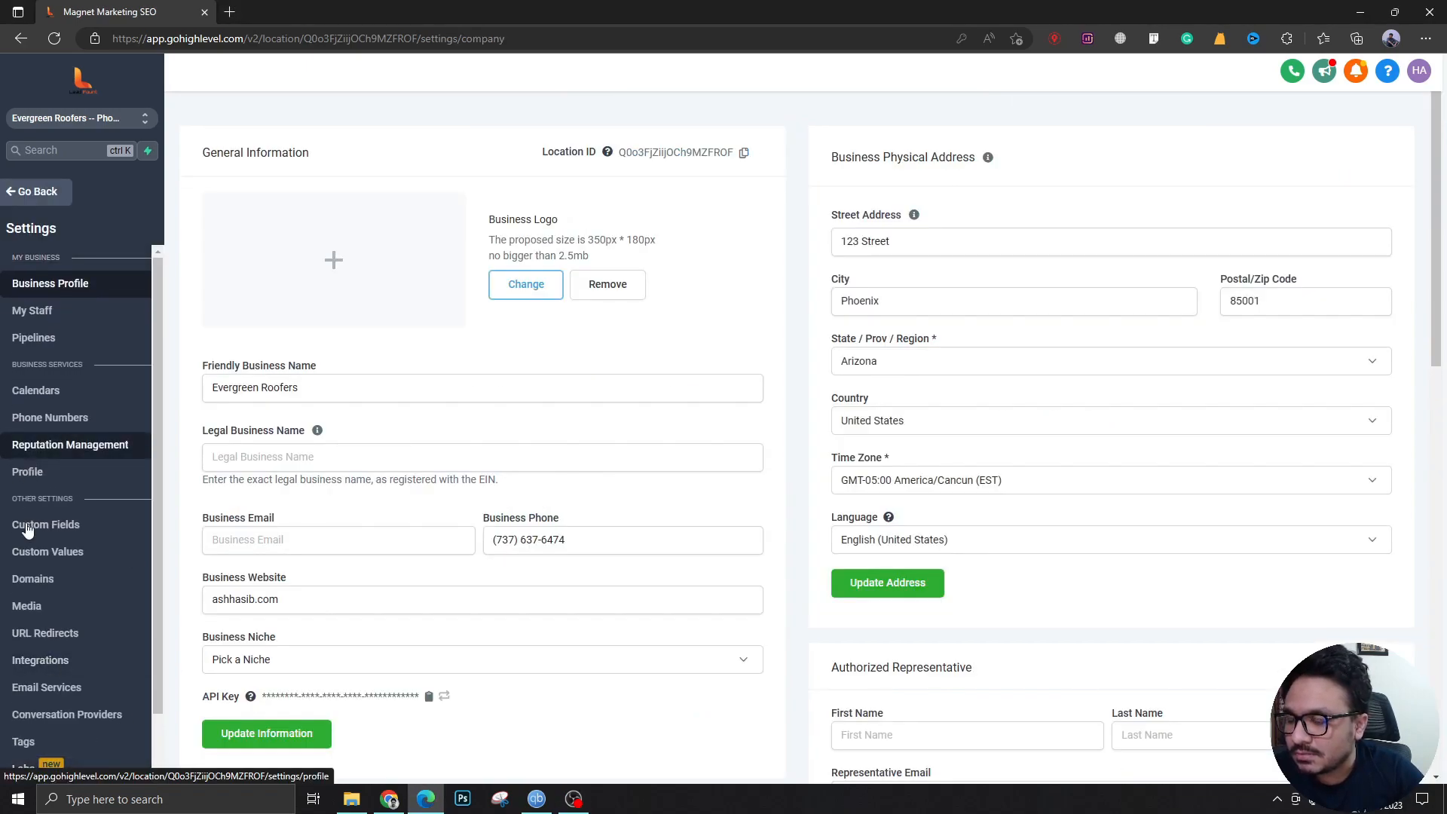
{"action": "left_click", "coordinate": [31, 311]}
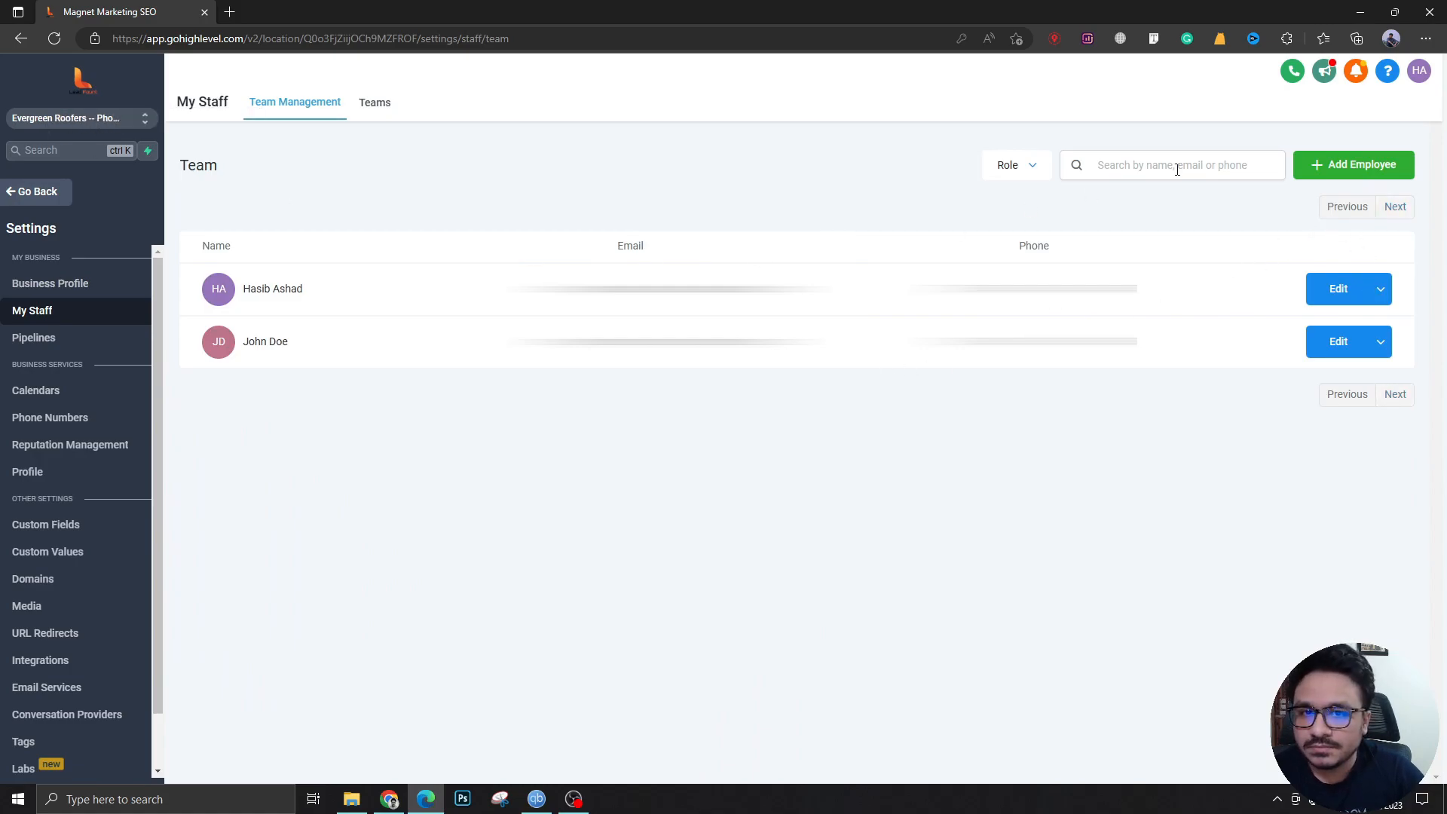
{"action": "left_click", "coordinate": [1337, 288]}
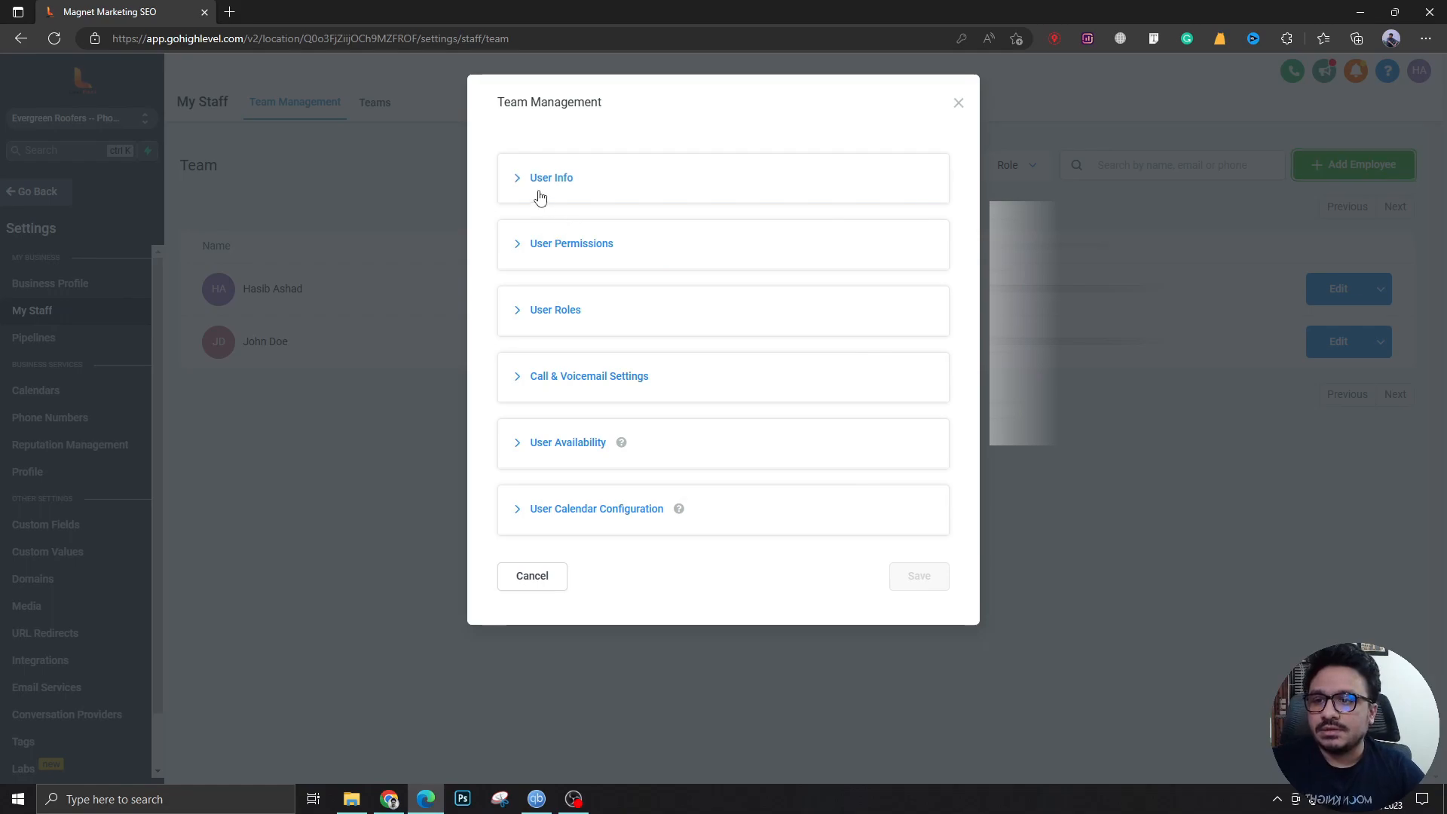
{"action": "left_click", "coordinate": [552, 178]}
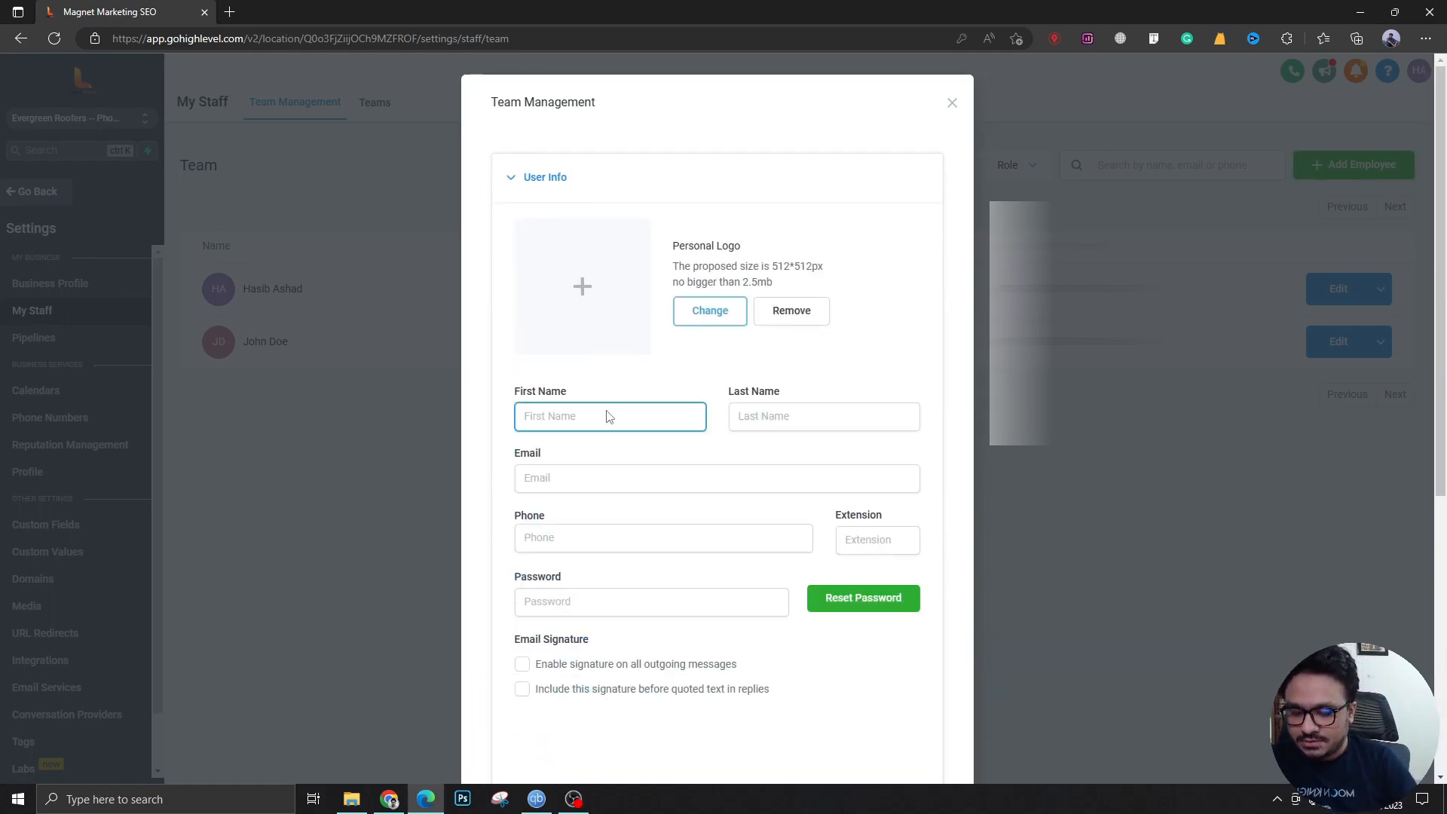
{"action": "type", "text": "Ashad"}
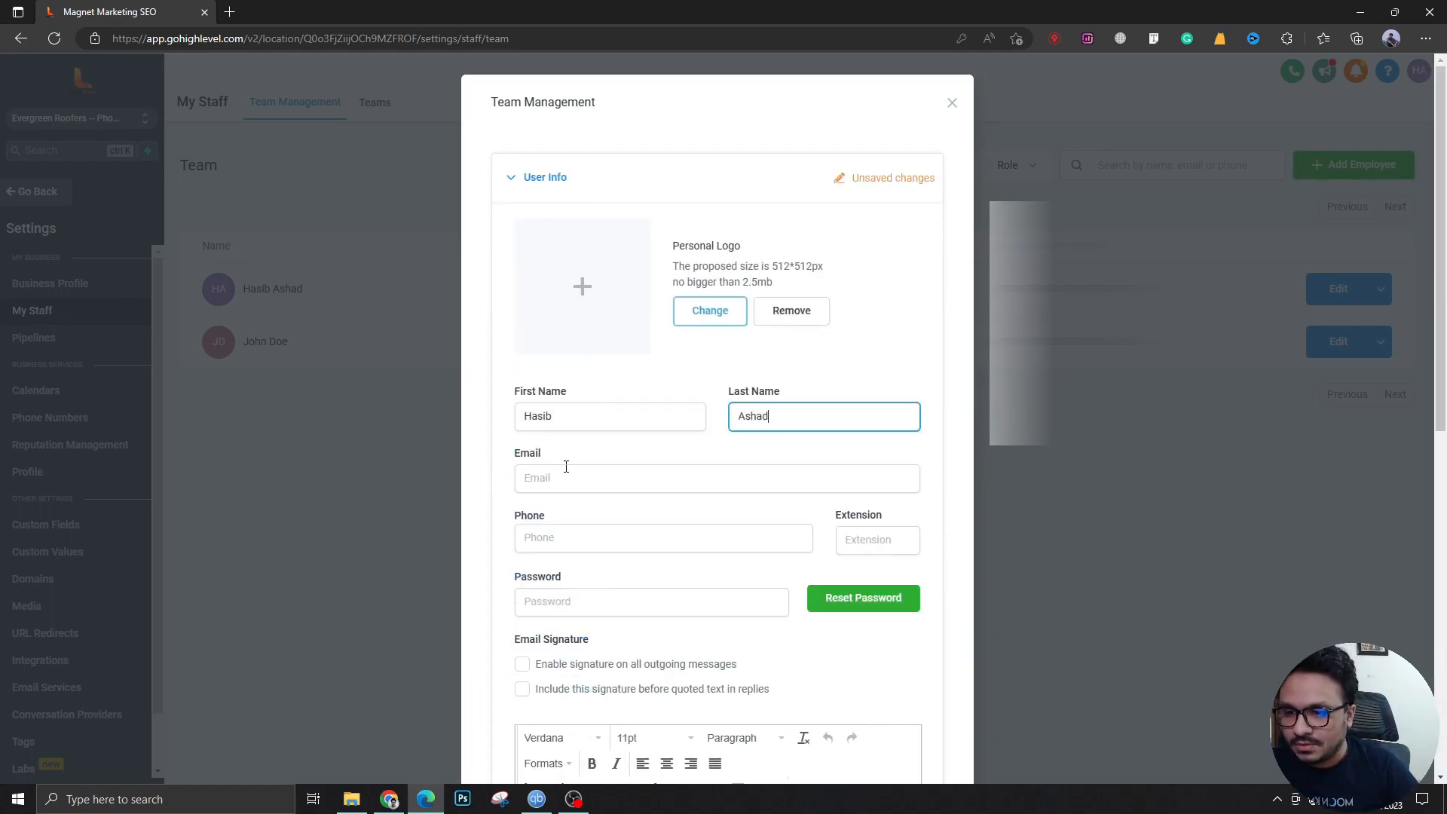
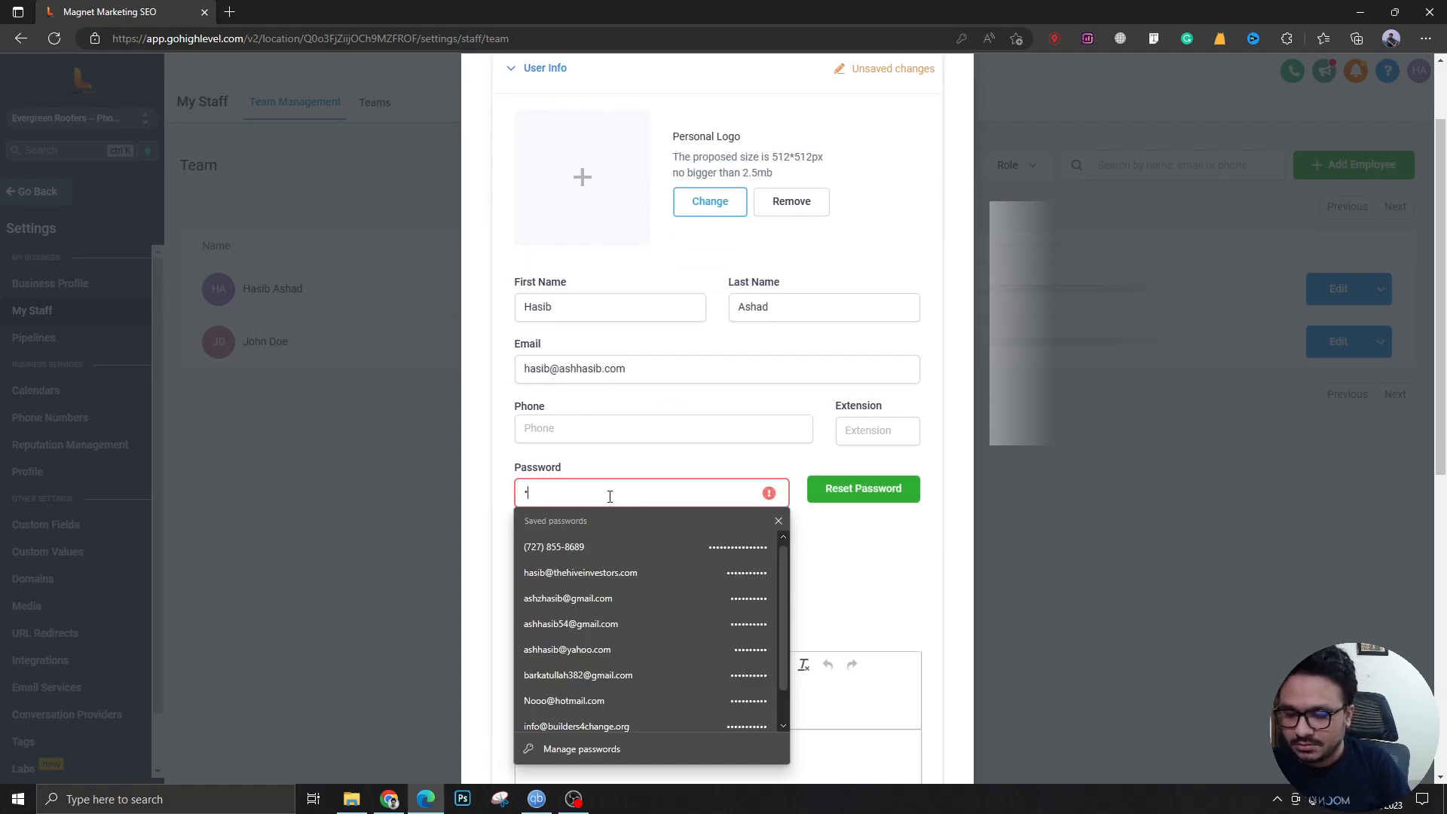
{"action": "type", "text": "password"}
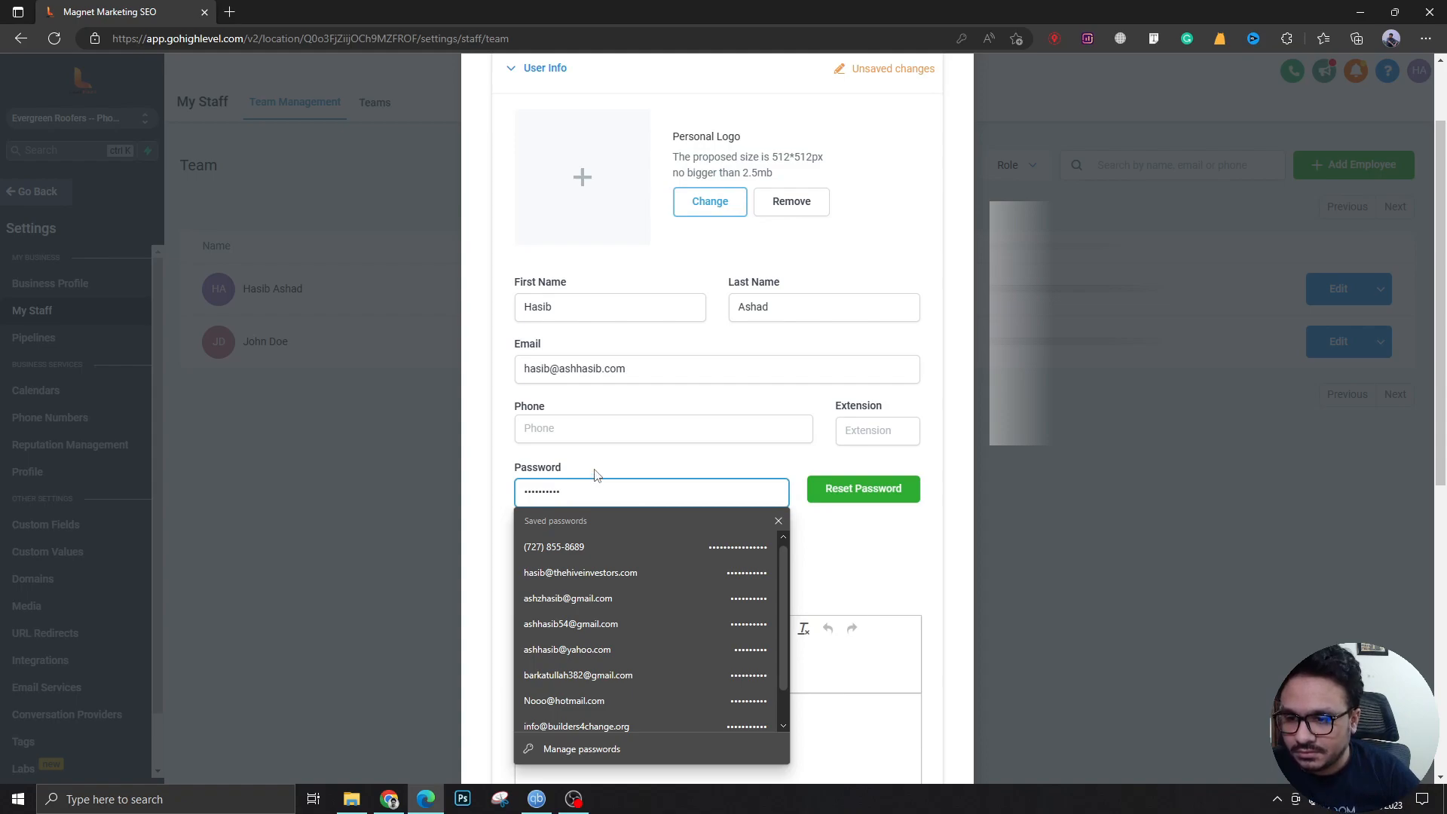
{"action": "scroll", "scroll_direction": "down", "scroll_amount": 3}
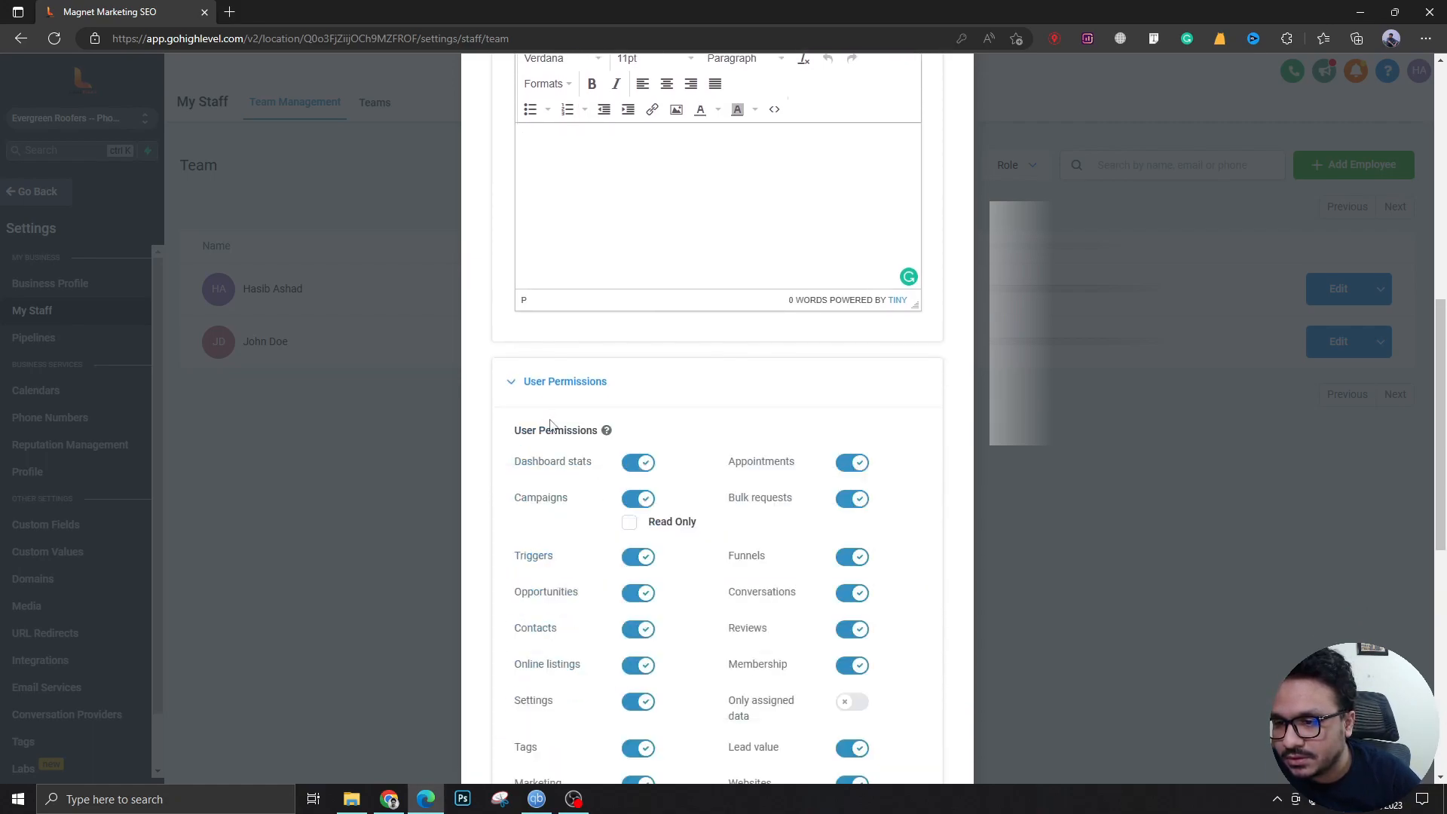
{"action": "scroll", "scroll_direction": "down", "scroll_amount": 3}
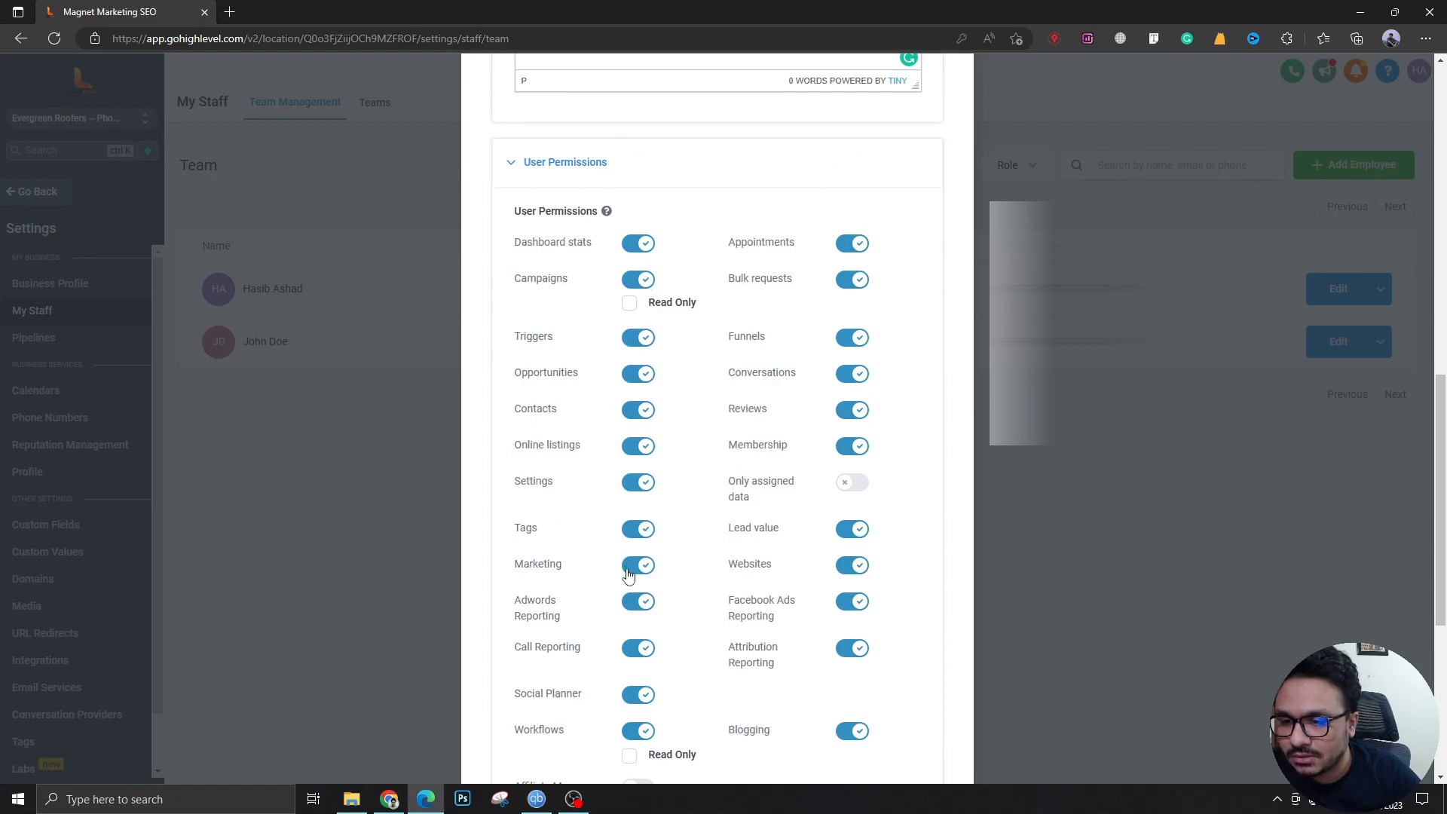
{"action": "scroll", "scroll_direction": "down", "scroll_amount": 3}
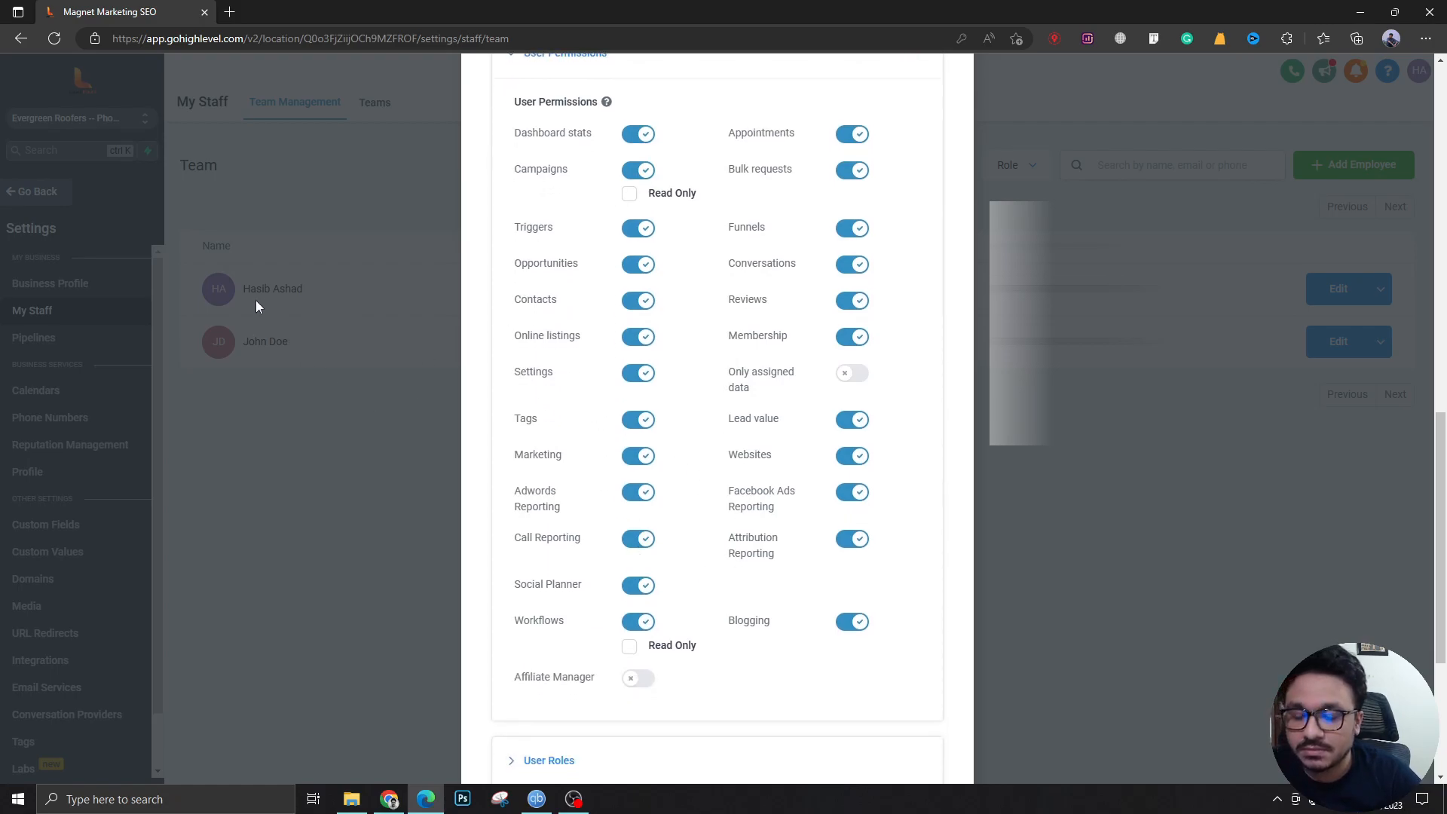
{"action": "scroll", "scroll_direction": "down", "scroll_amount": 3}
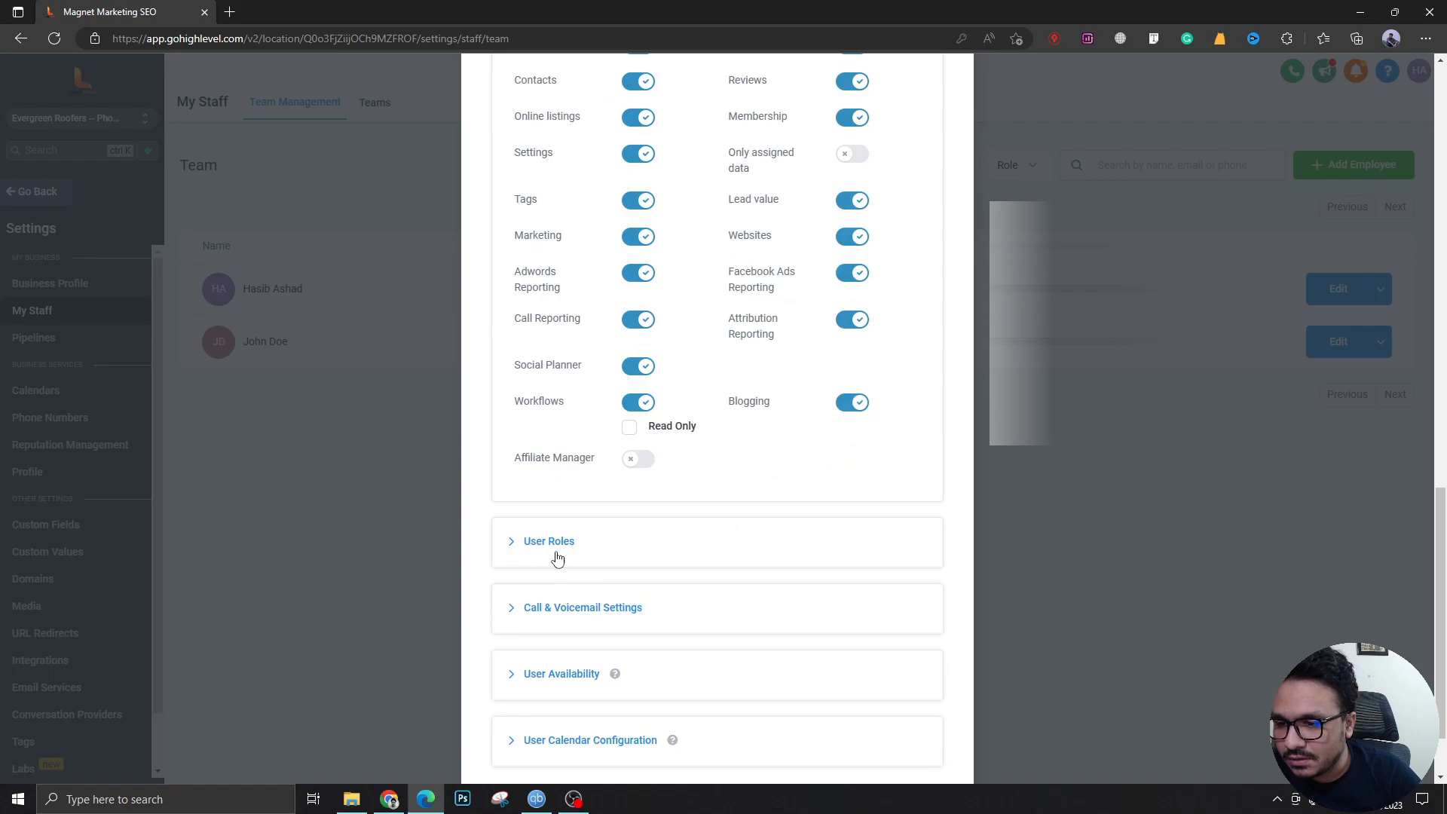
- Keep the new employee's role set to User under User Roles
{"action": "left_click", "coordinate": [548, 541]}
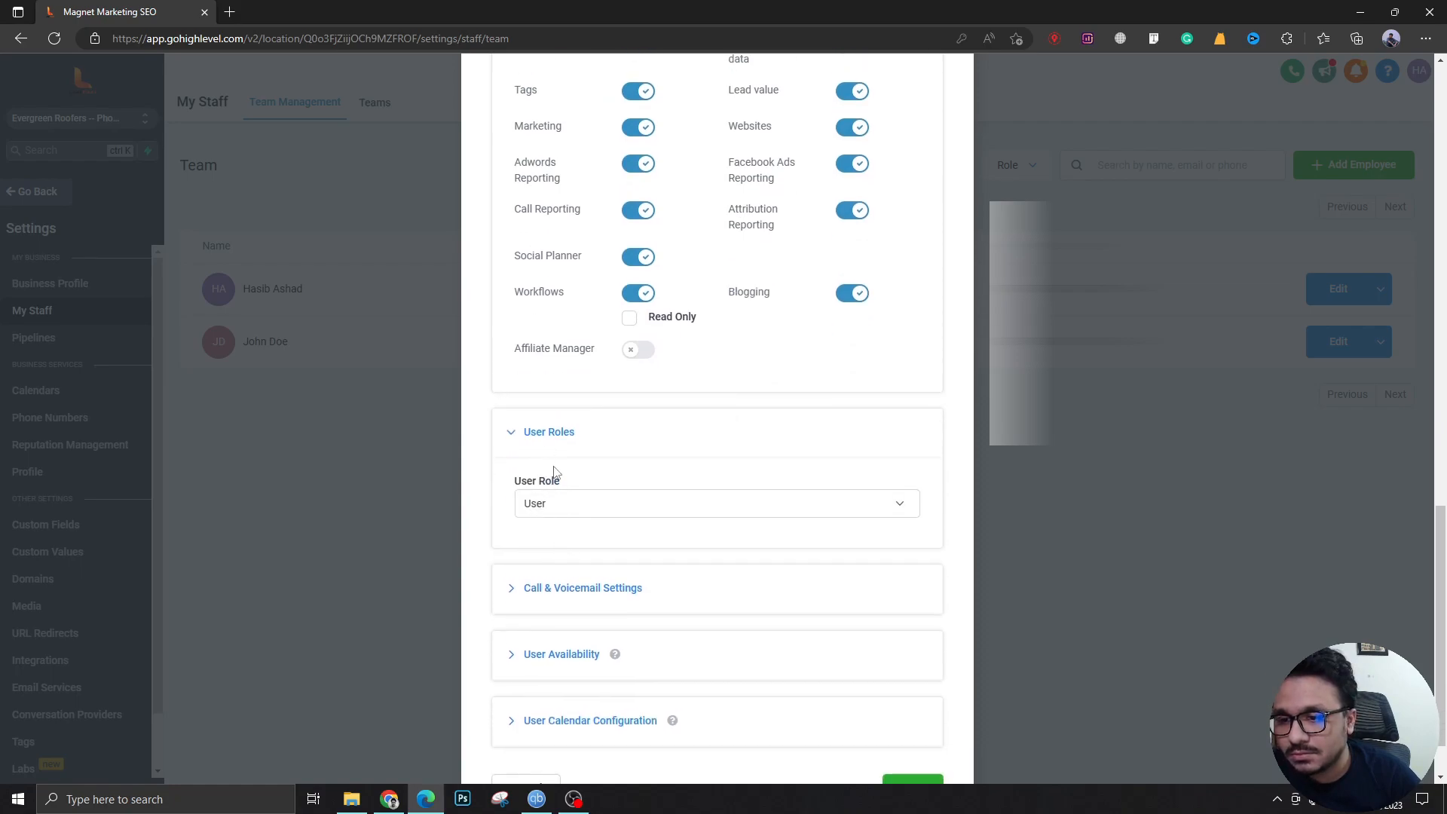
{"action": "left_click", "coordinate": [714, 503]}
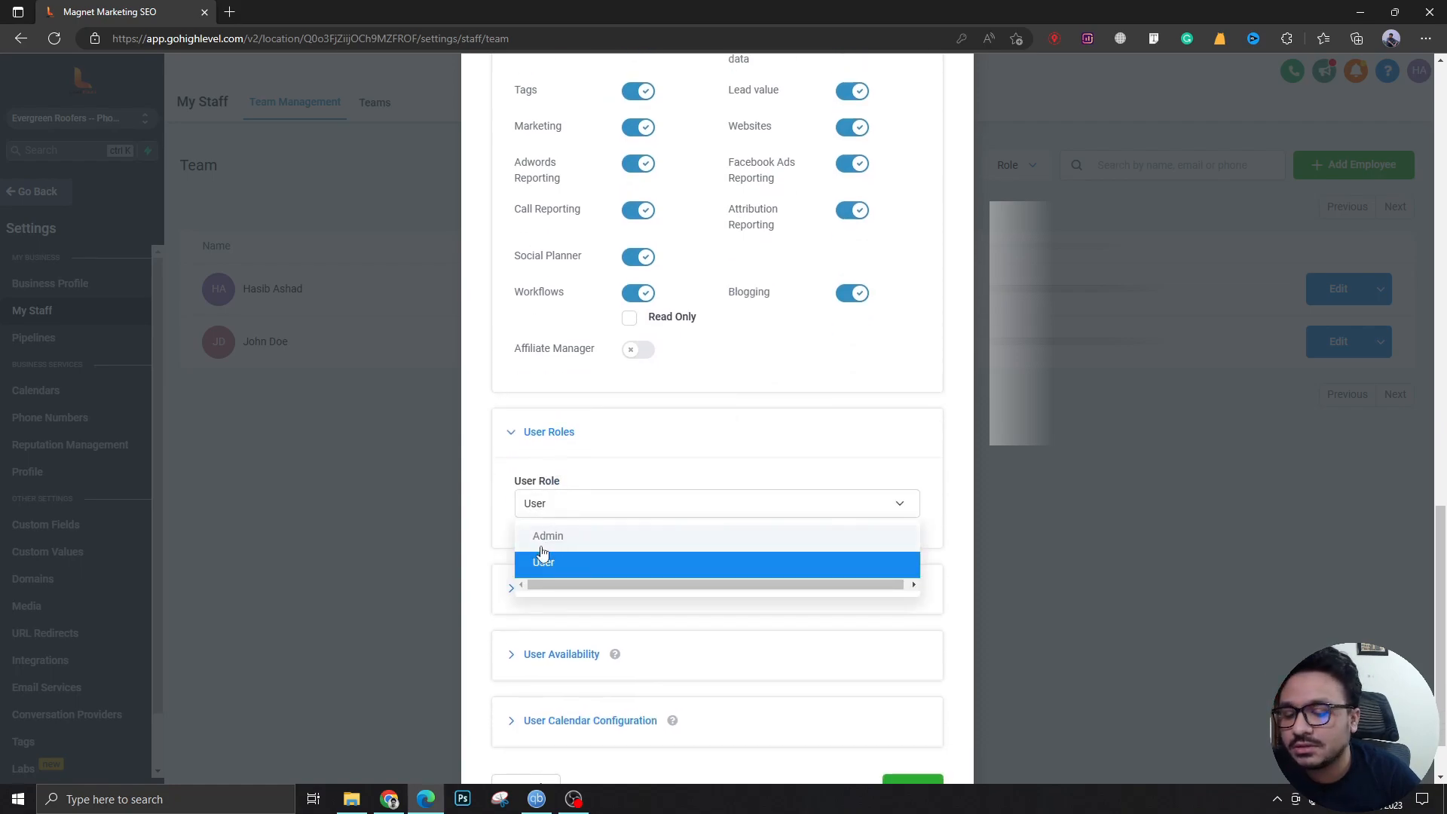
{"action": "left_click", "coordinate": [544, 562]}
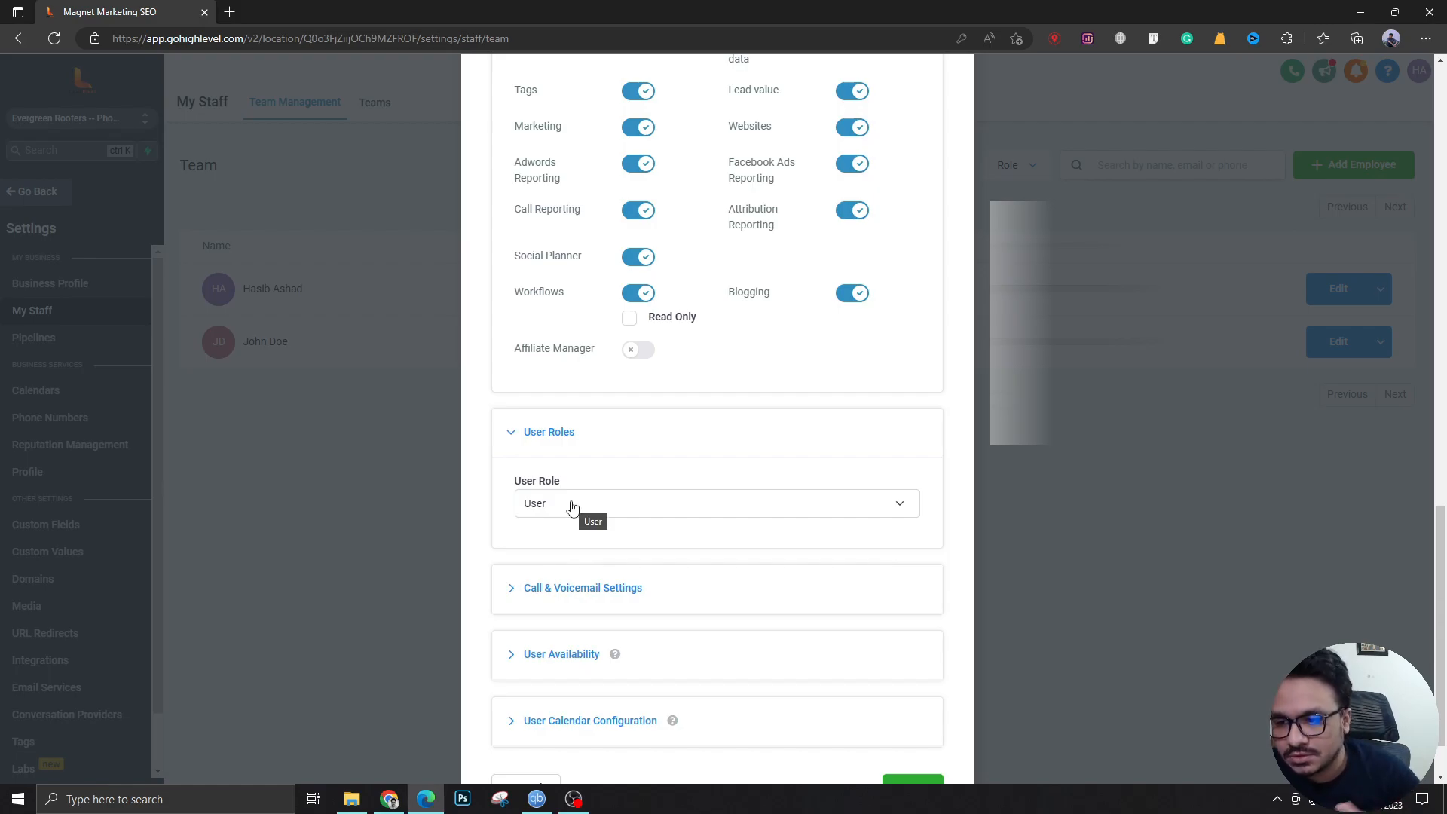
- Review Call & Voicemail and Calendar Configuration settings, then save the new employee
{"action": "left_click", "coordinate": [583, 588]}
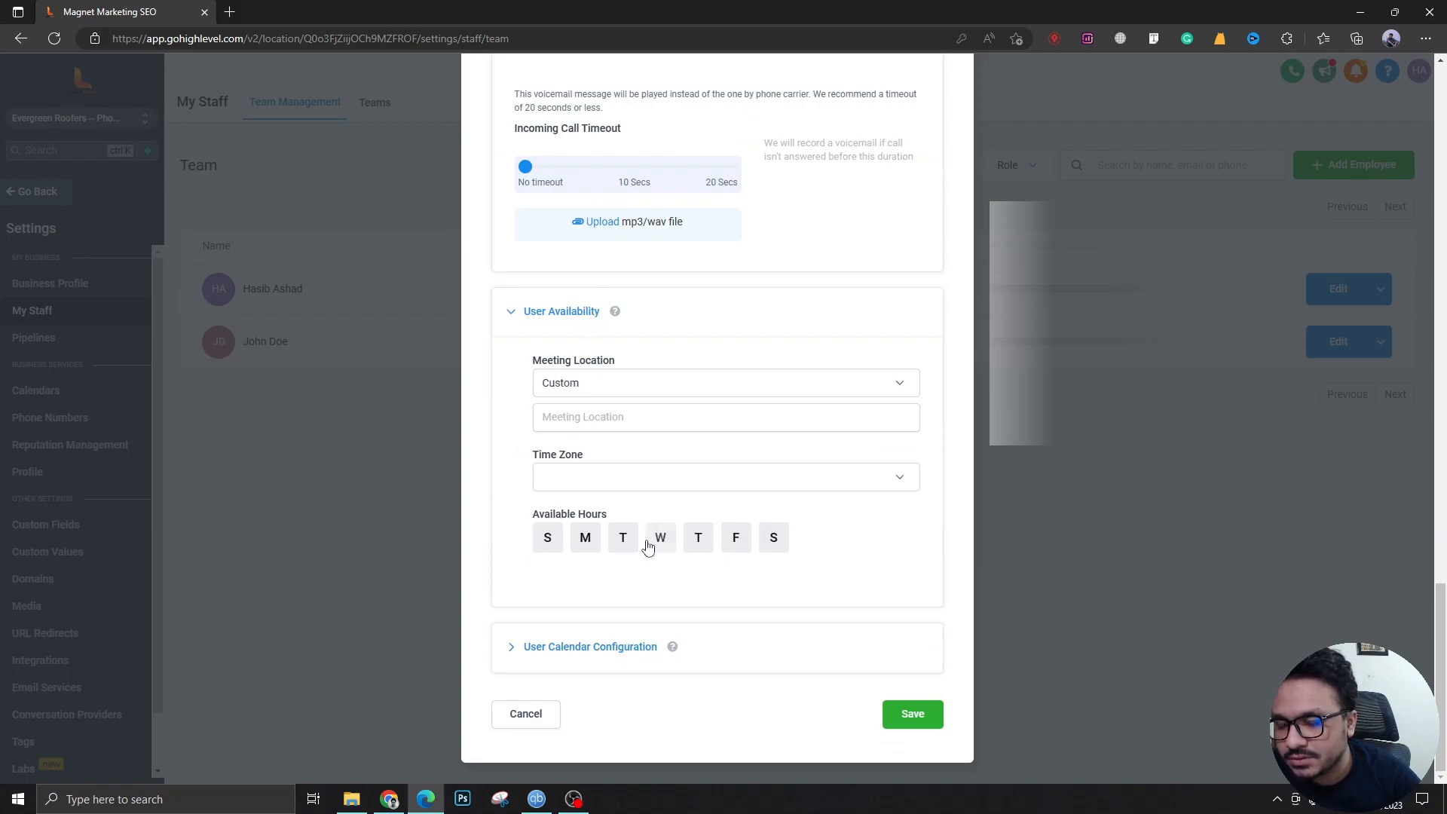
{"action": "left_click", "coordinate": [591, 647]}
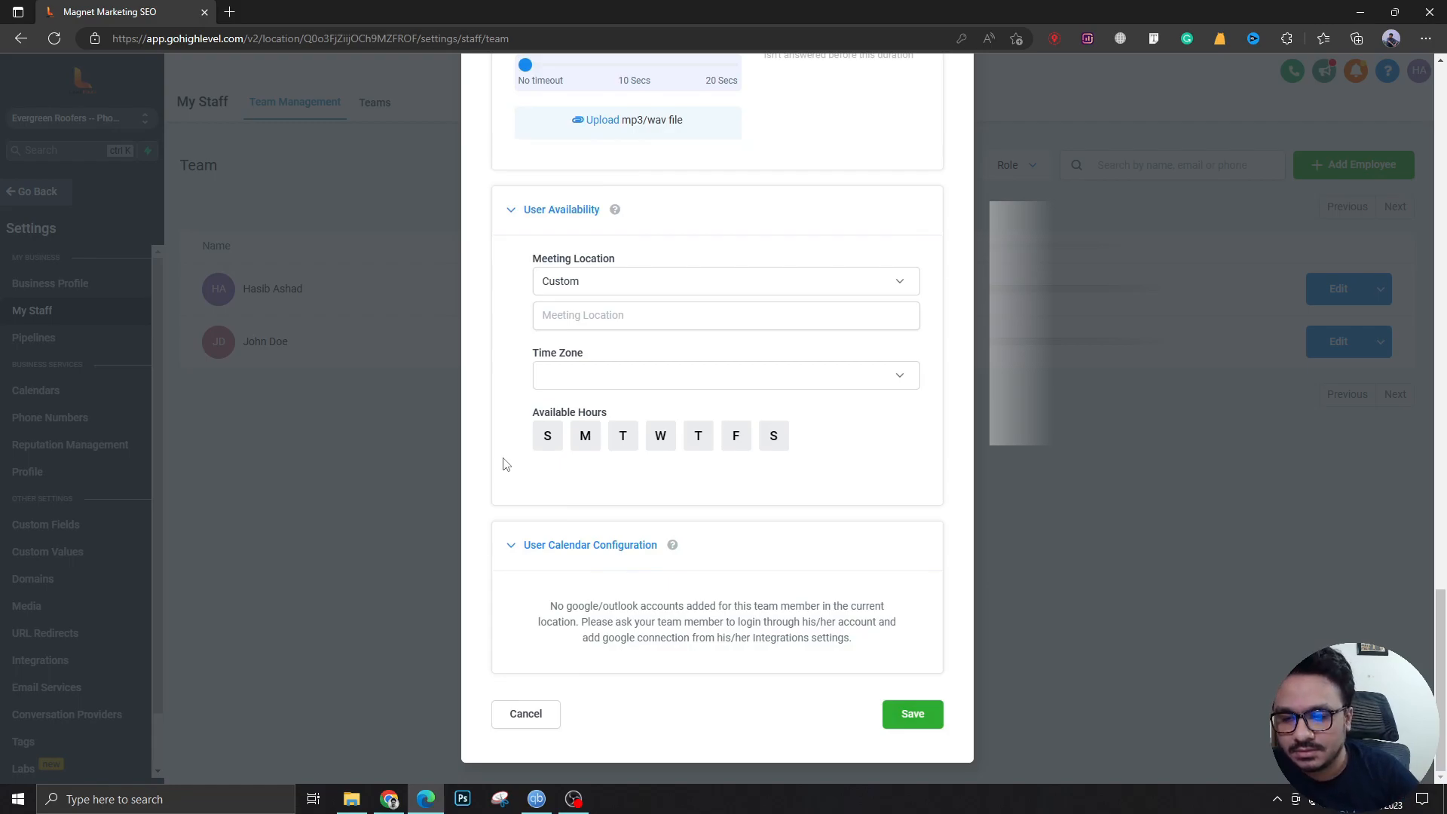
{"action": "left_click", "coordinate": [910, 713]}
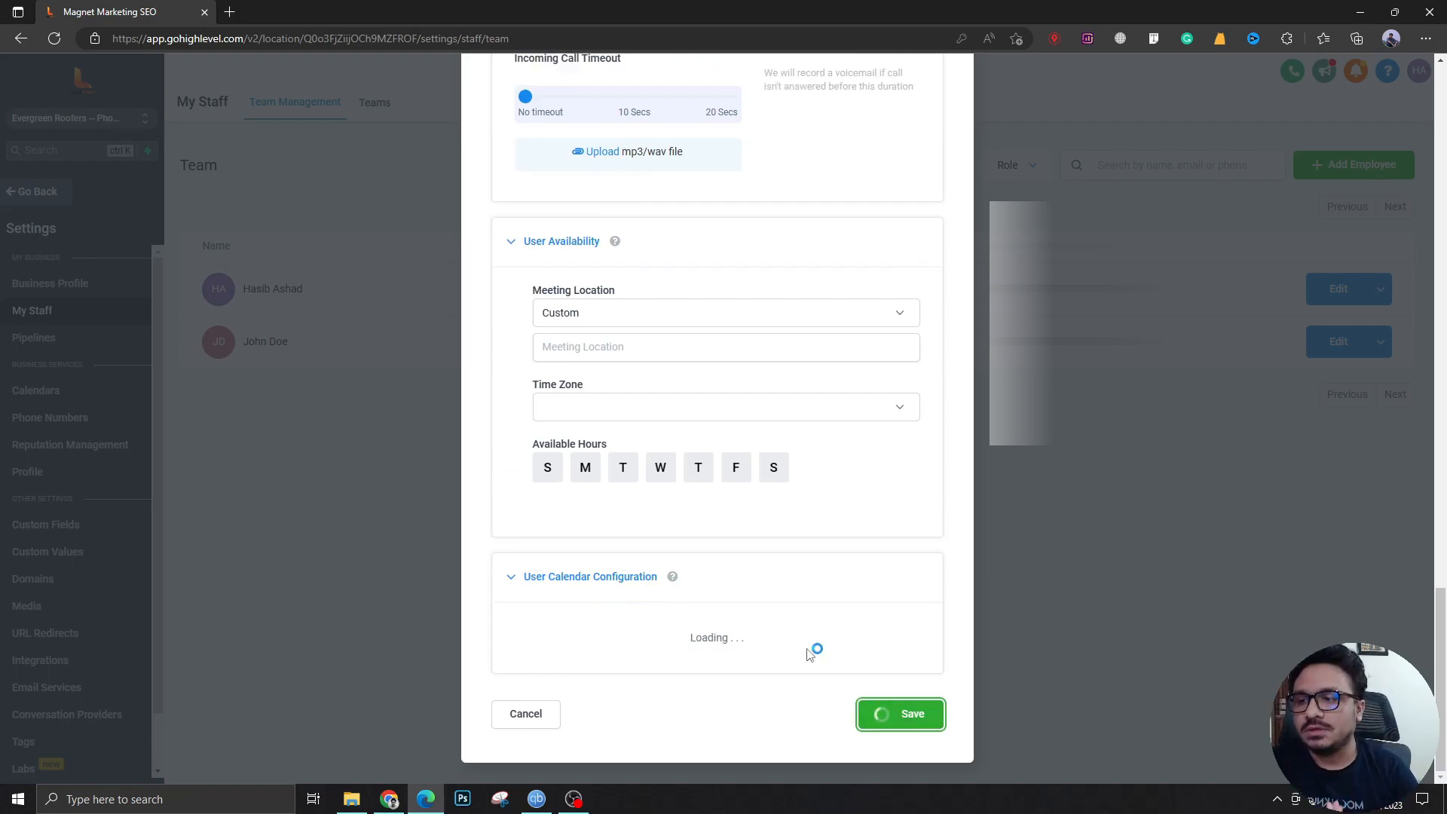
{"action": "left_click", "coordinate": [898, 713]}
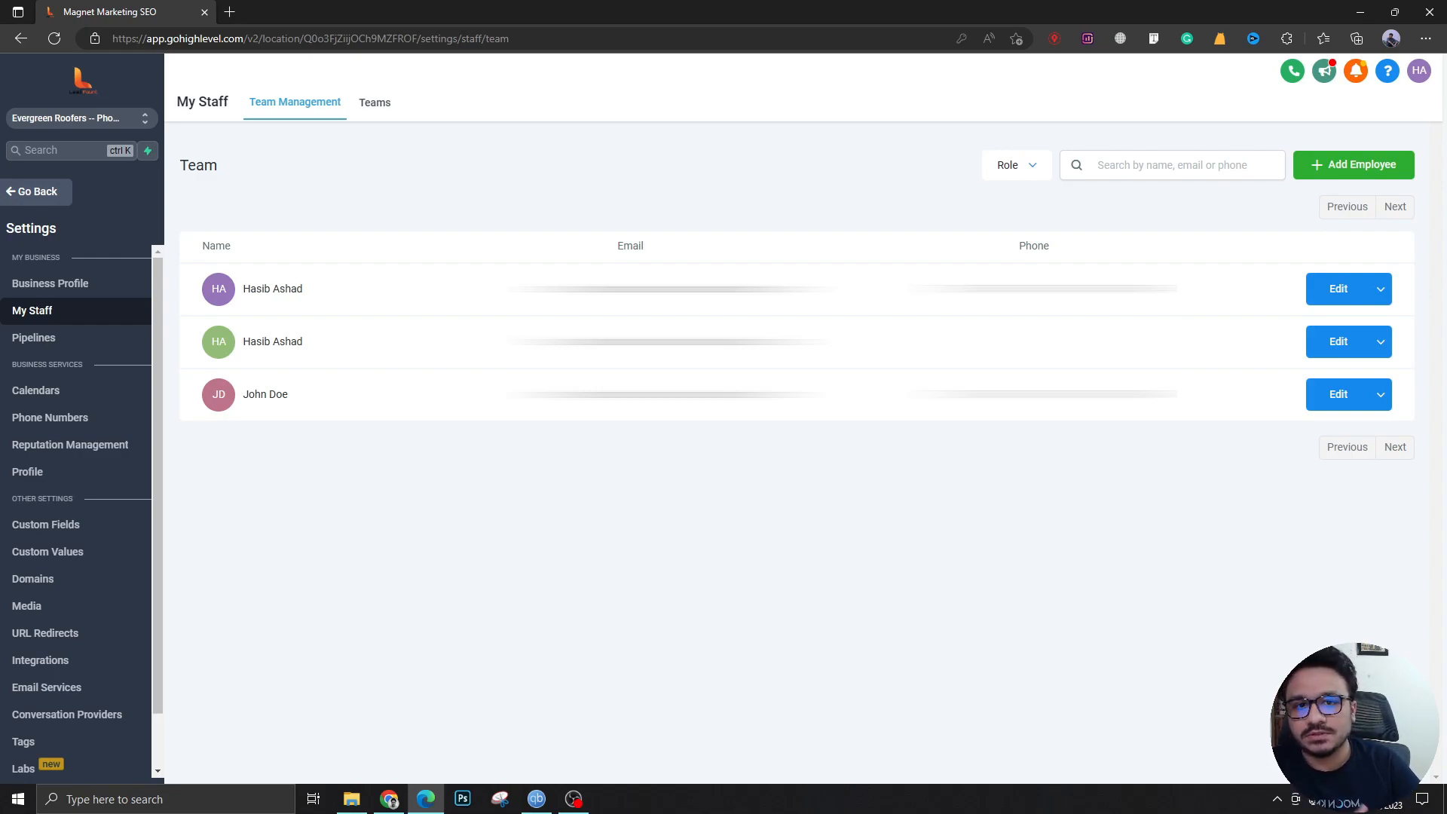
{"action": "left_click", "coordinate": [1337, 288]}
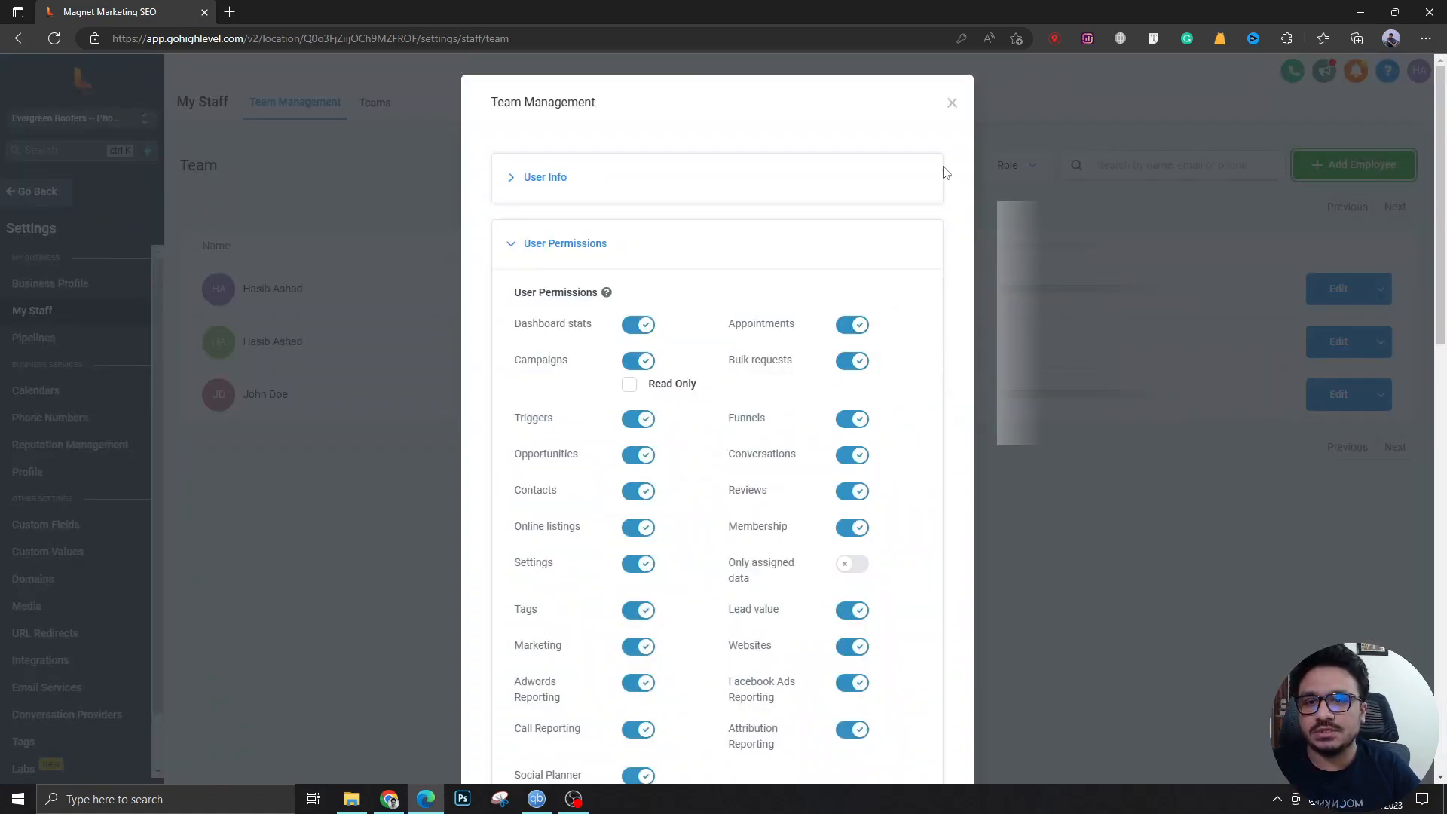
{"action": "left_click", "coordinate": [951, 102]}
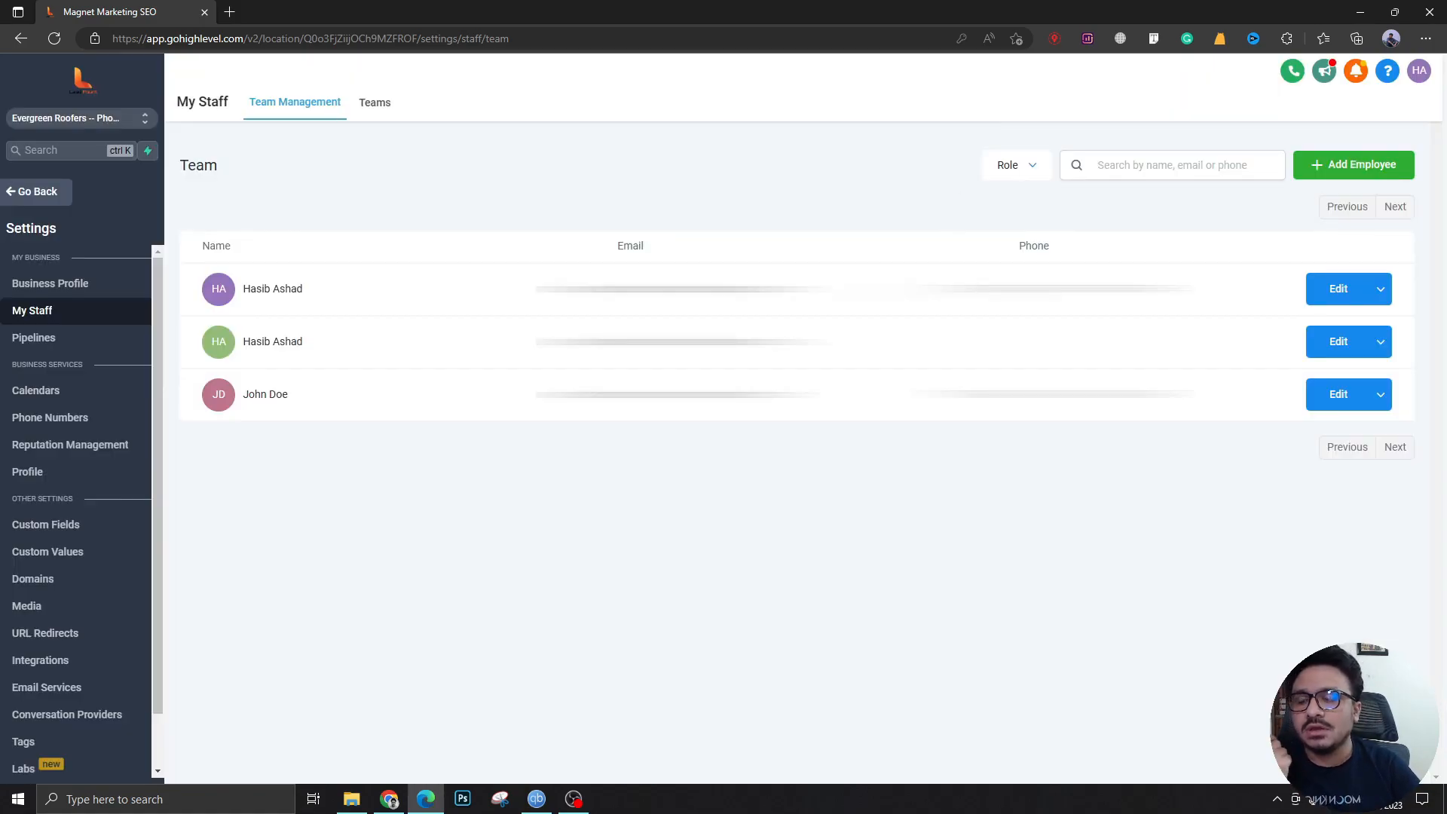
- Select the new user's name and dismiss the Outlook new-user email notification
{"action": "double_click", "coordinate": [273, 288]}
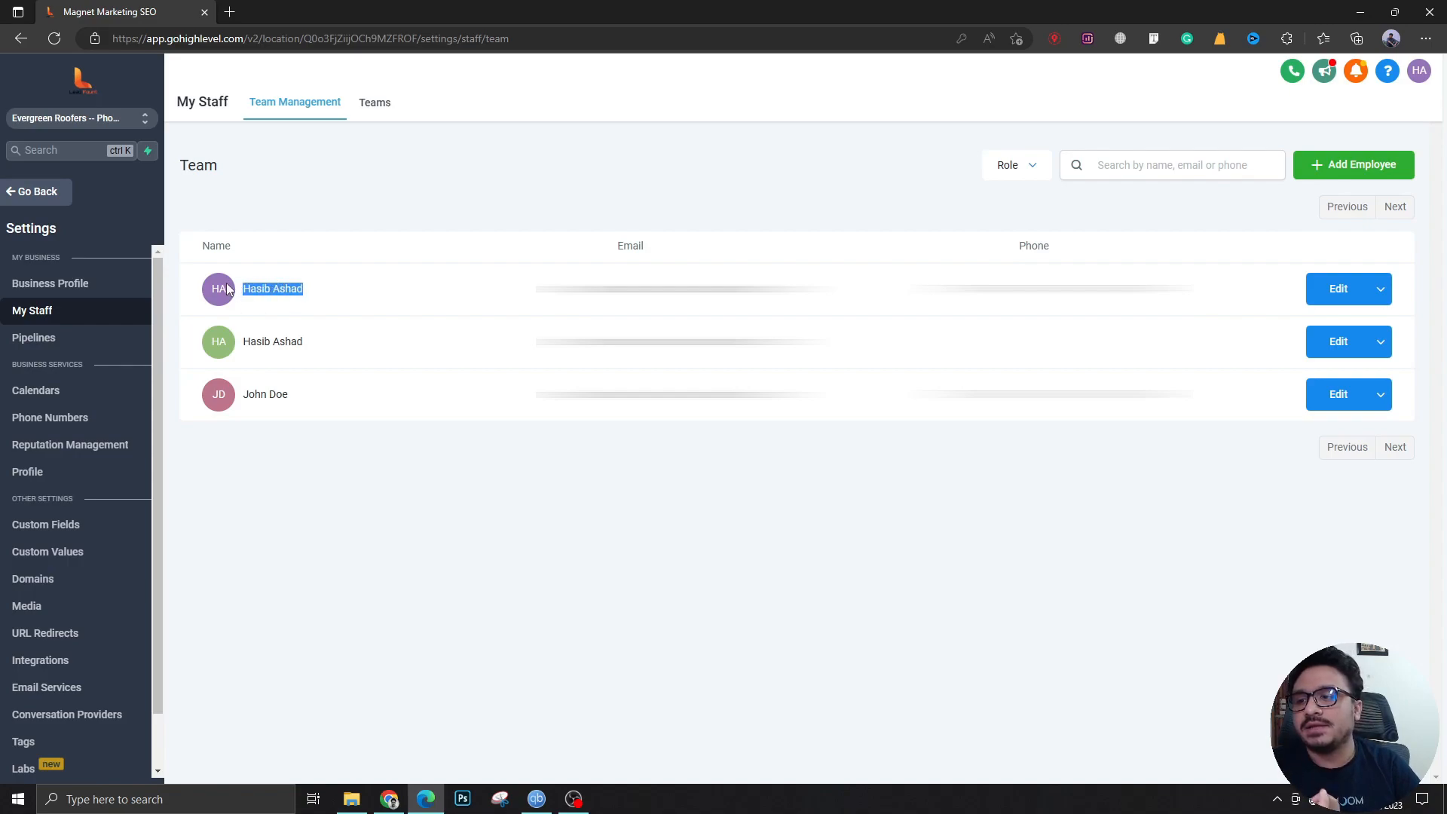
{"action": "double_click", "coordinate": [273, 288]}
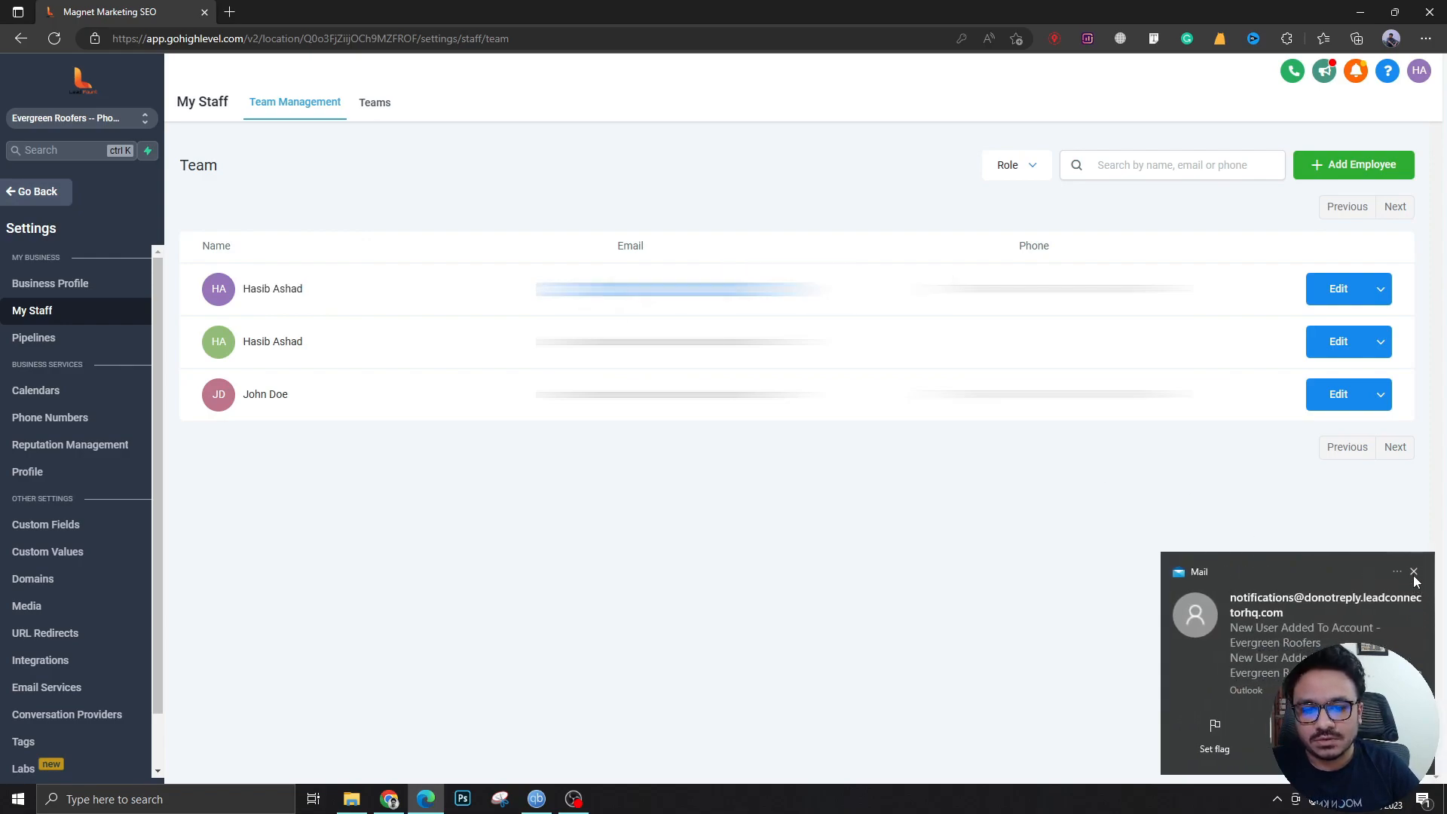
{"action": "left_click", "coordinate": [1412, 573]}
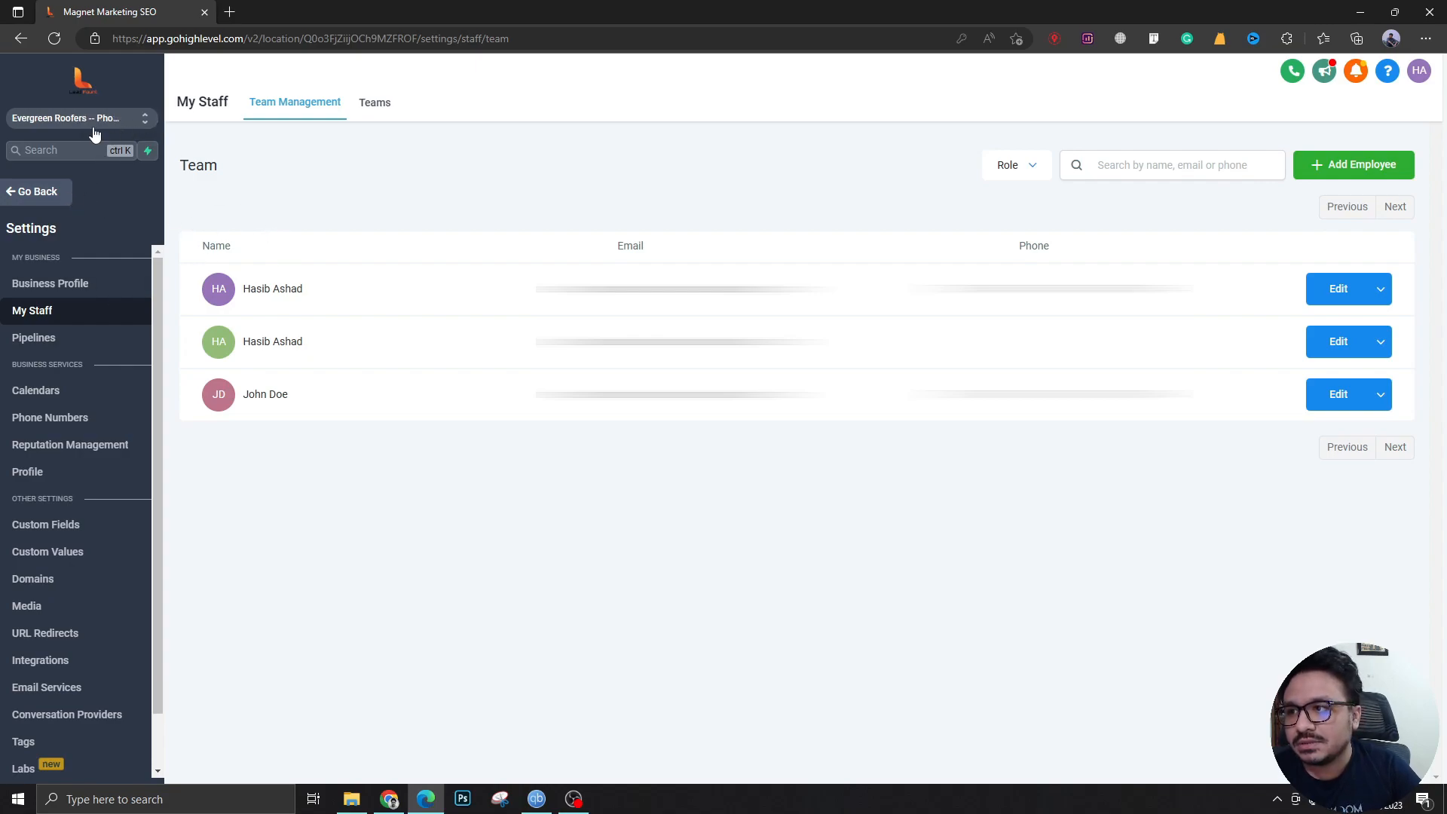
- Switch to agency Team settings and search the team list for 'Hasib'
{"action": "left_click", "coordinate": [78, 117]}
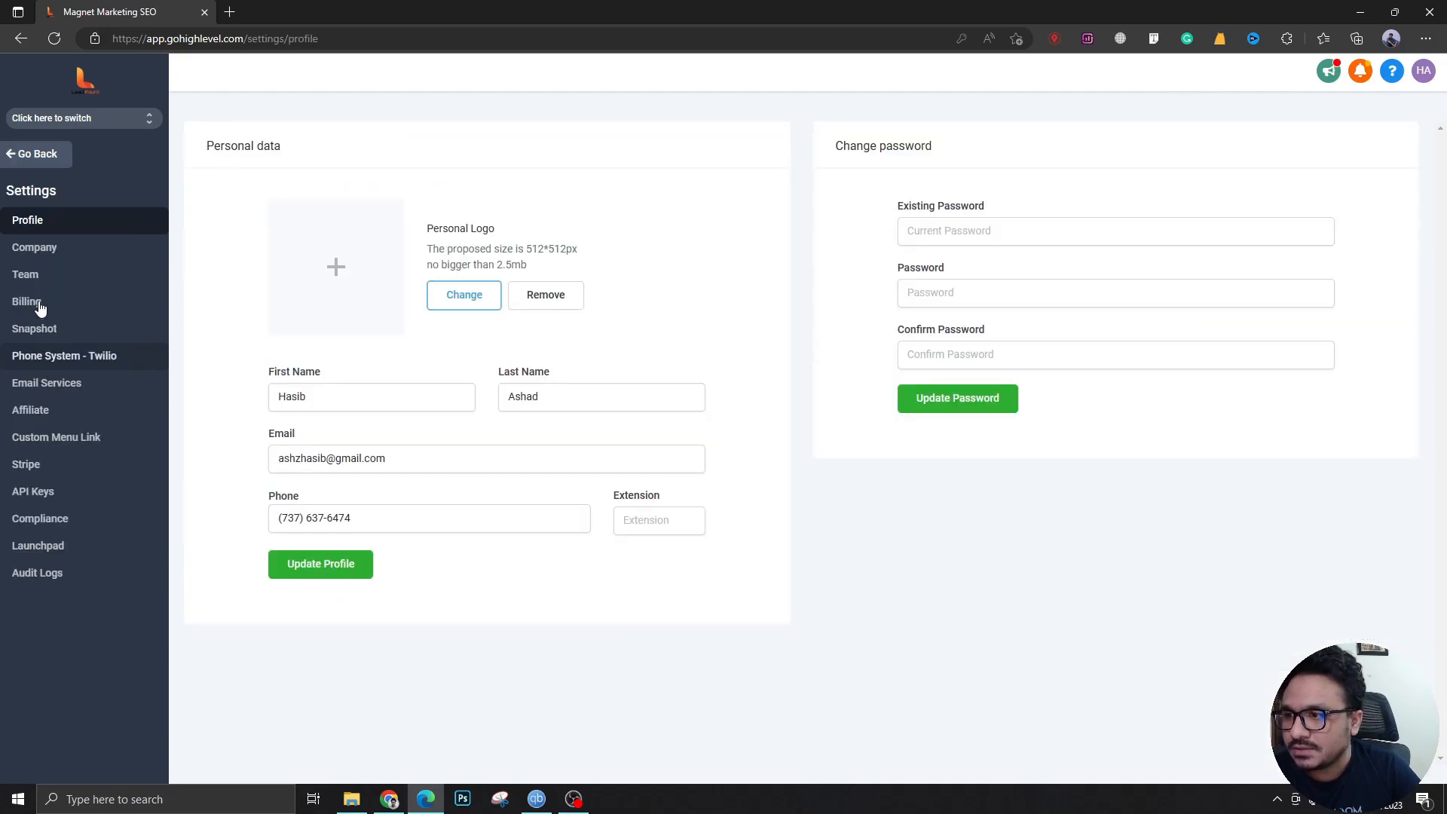
{"action": "left_click", "coordinate": [26, 274]}
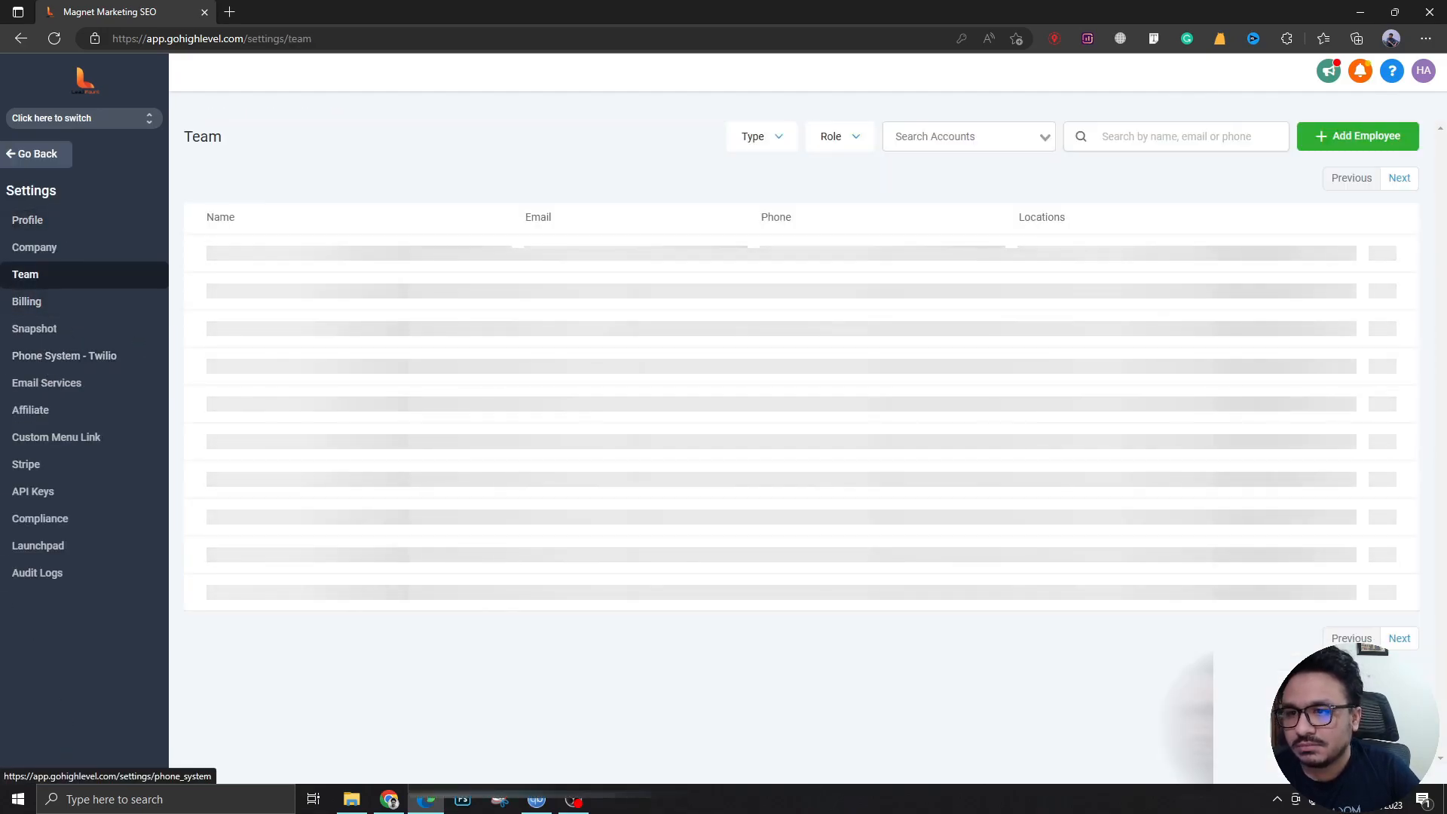
{"action": "left_click", "coordinate": [1174, 136]}
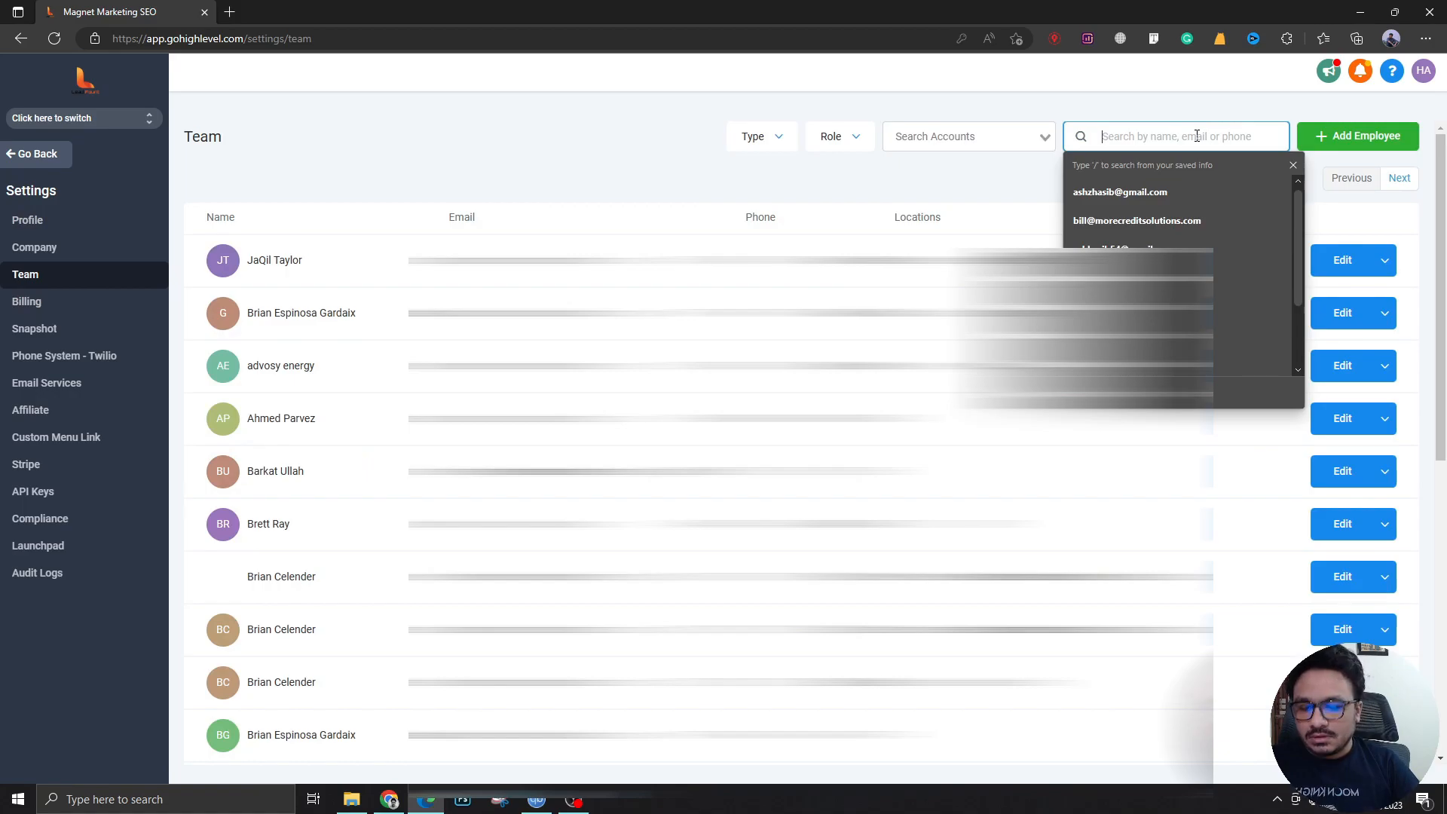
{"action": "type", "text": "Hasib"}
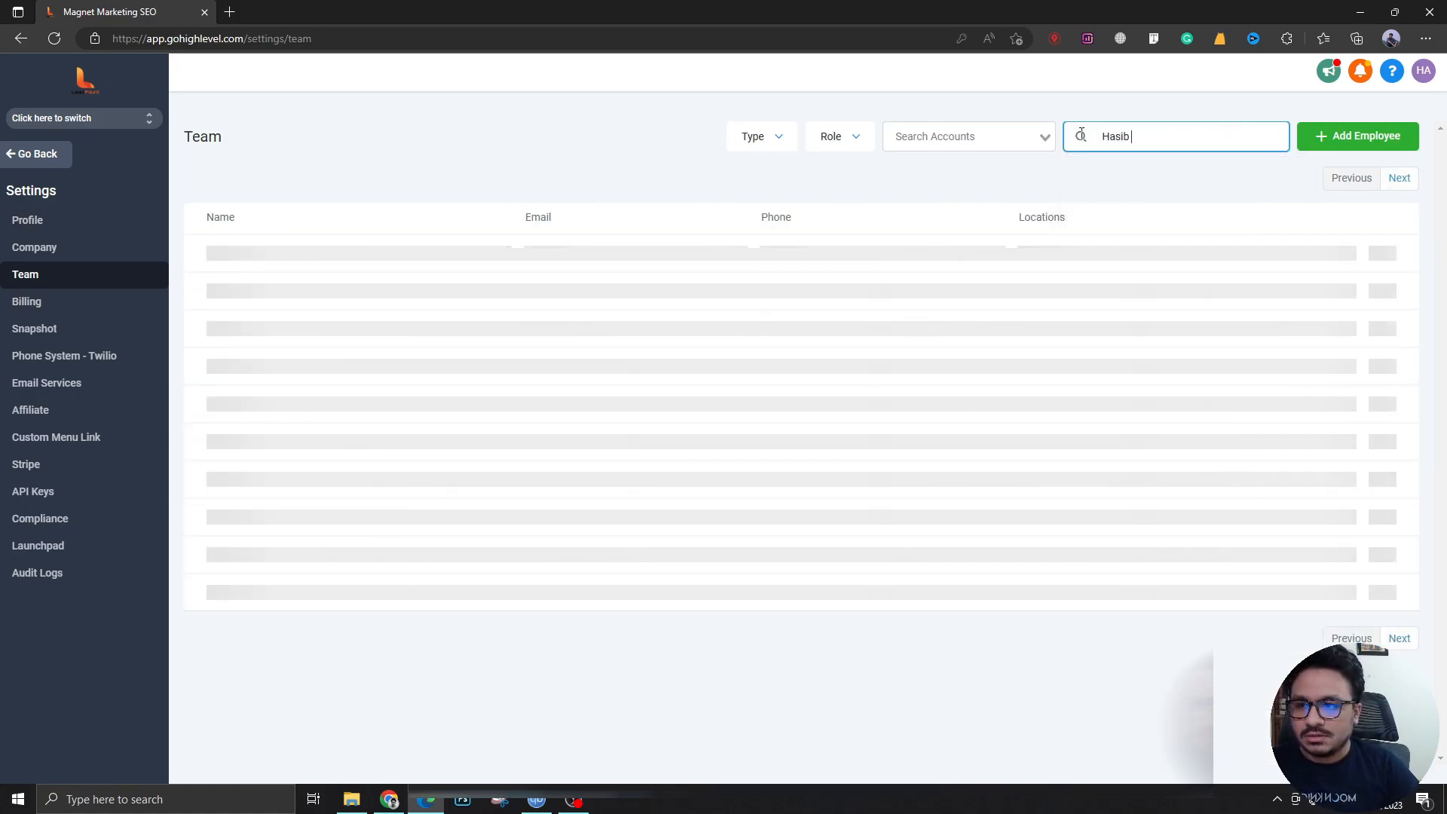
{"action": "type", "text": "Hasib"}
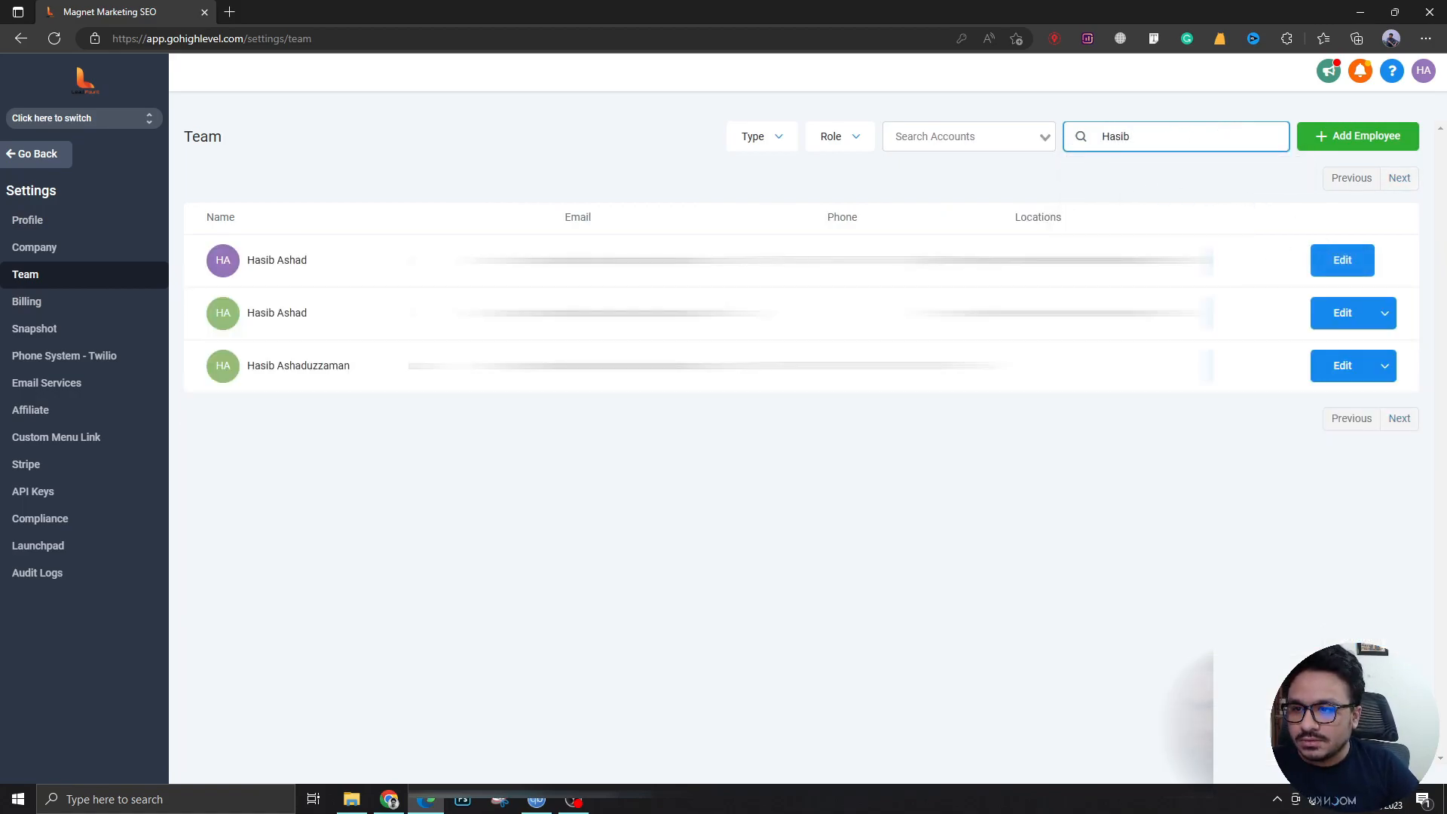
{"action": "left_click", "coordinate": [1342, 312]}
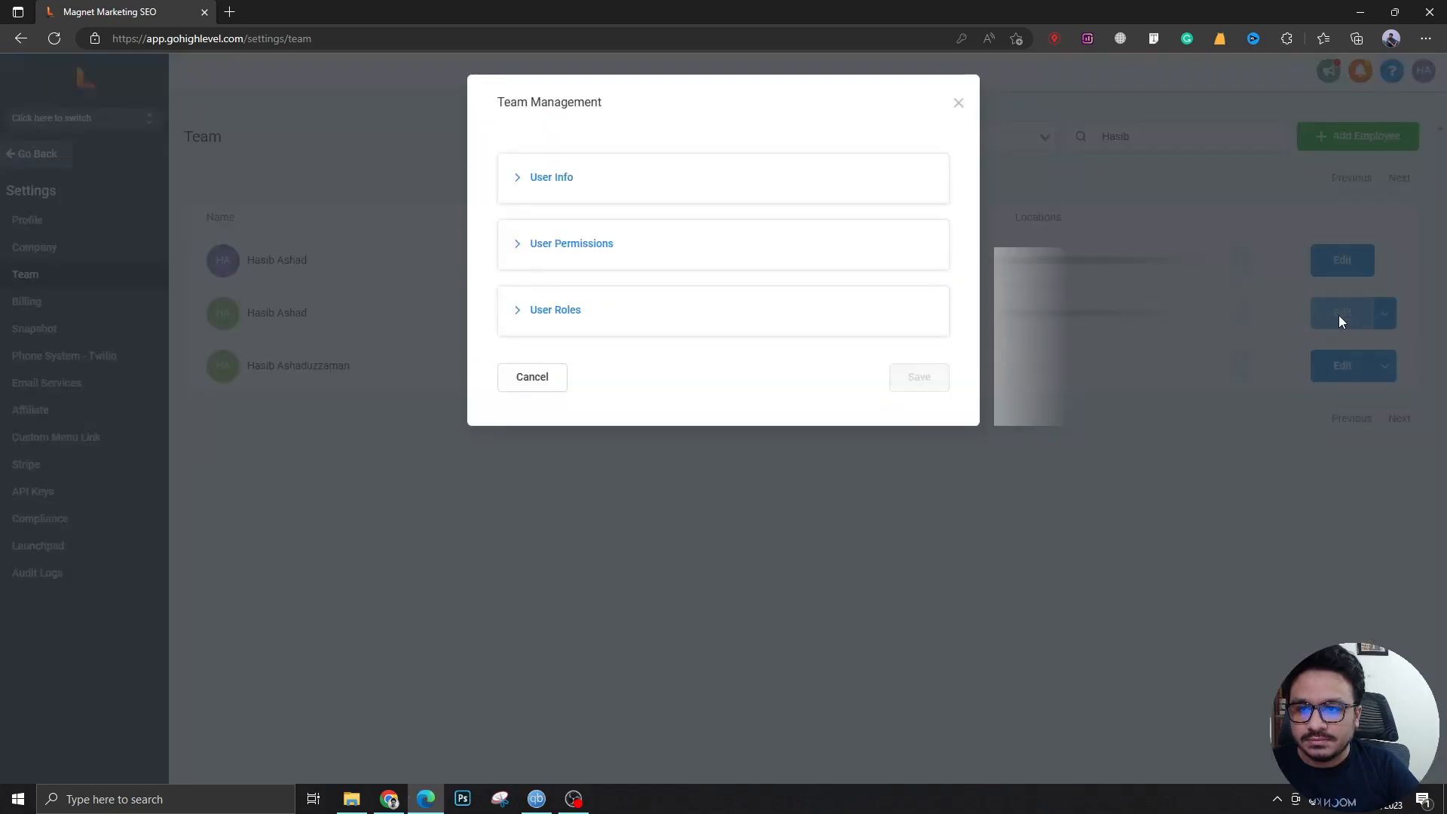
{"action": "left_click", "coordinate": [557, 309]}
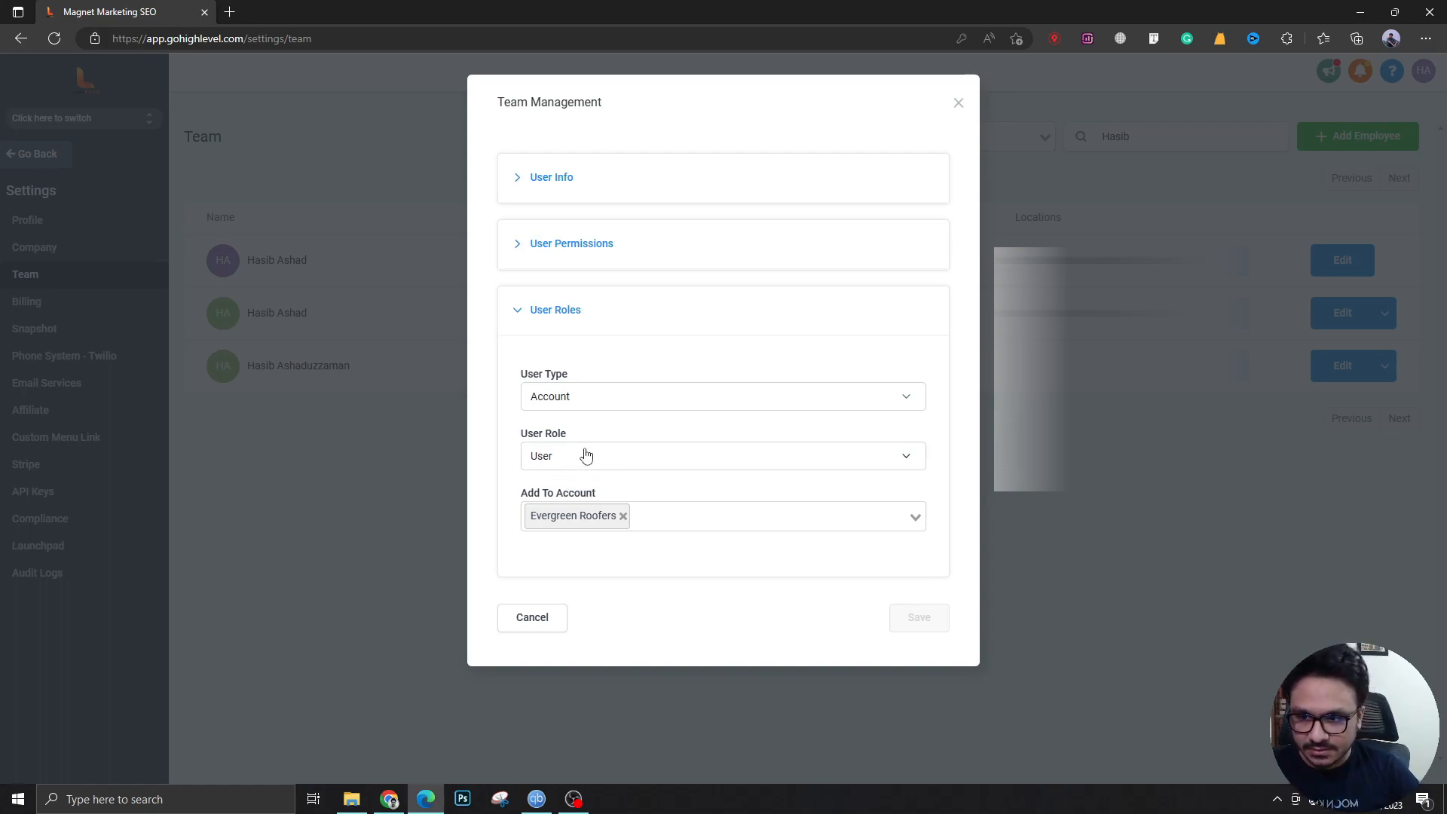
{"action": "left_click", "coordinate": [722, 396]}
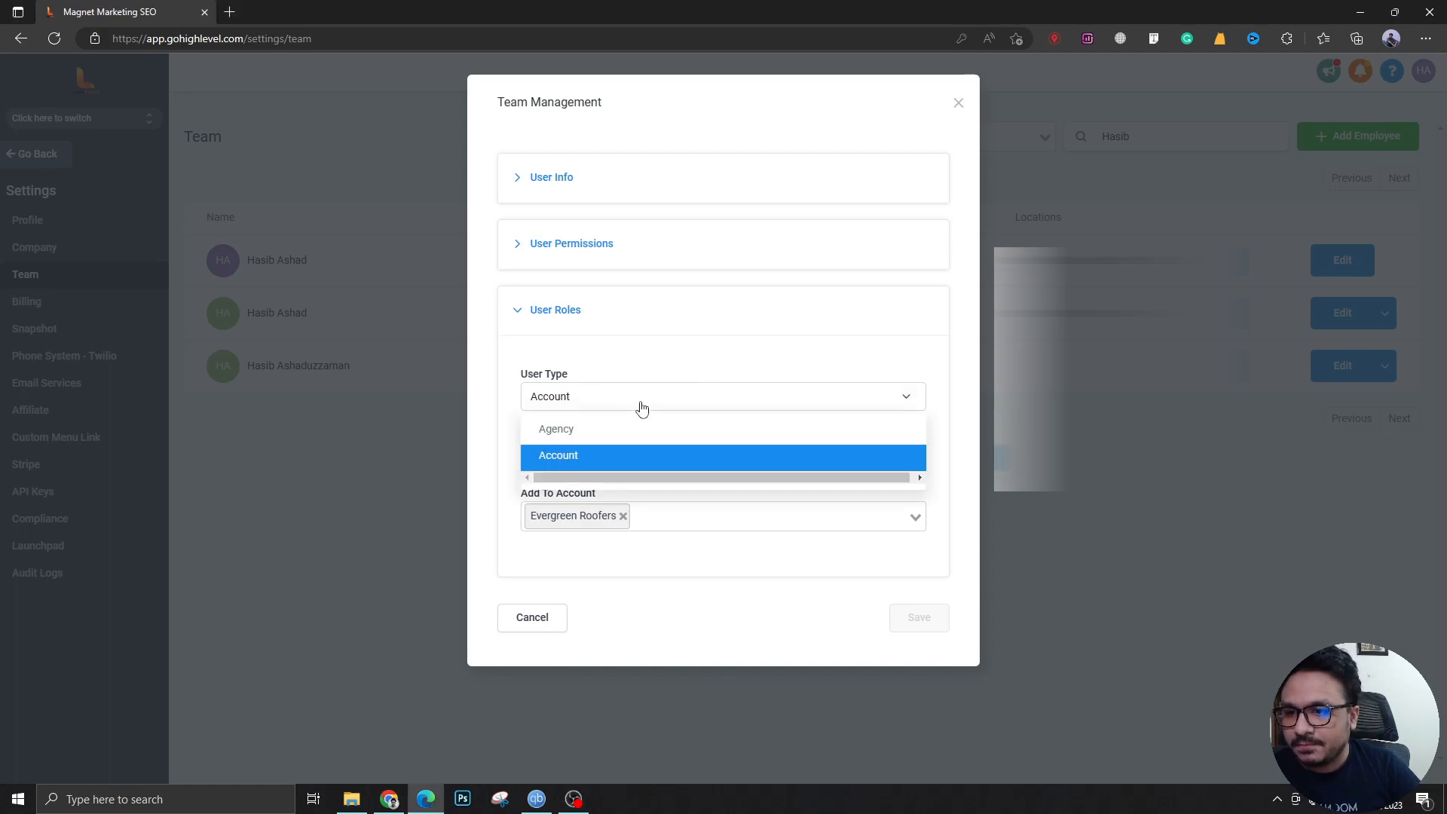
{"action": "mouse_move", "coordinate": [569, 428]}
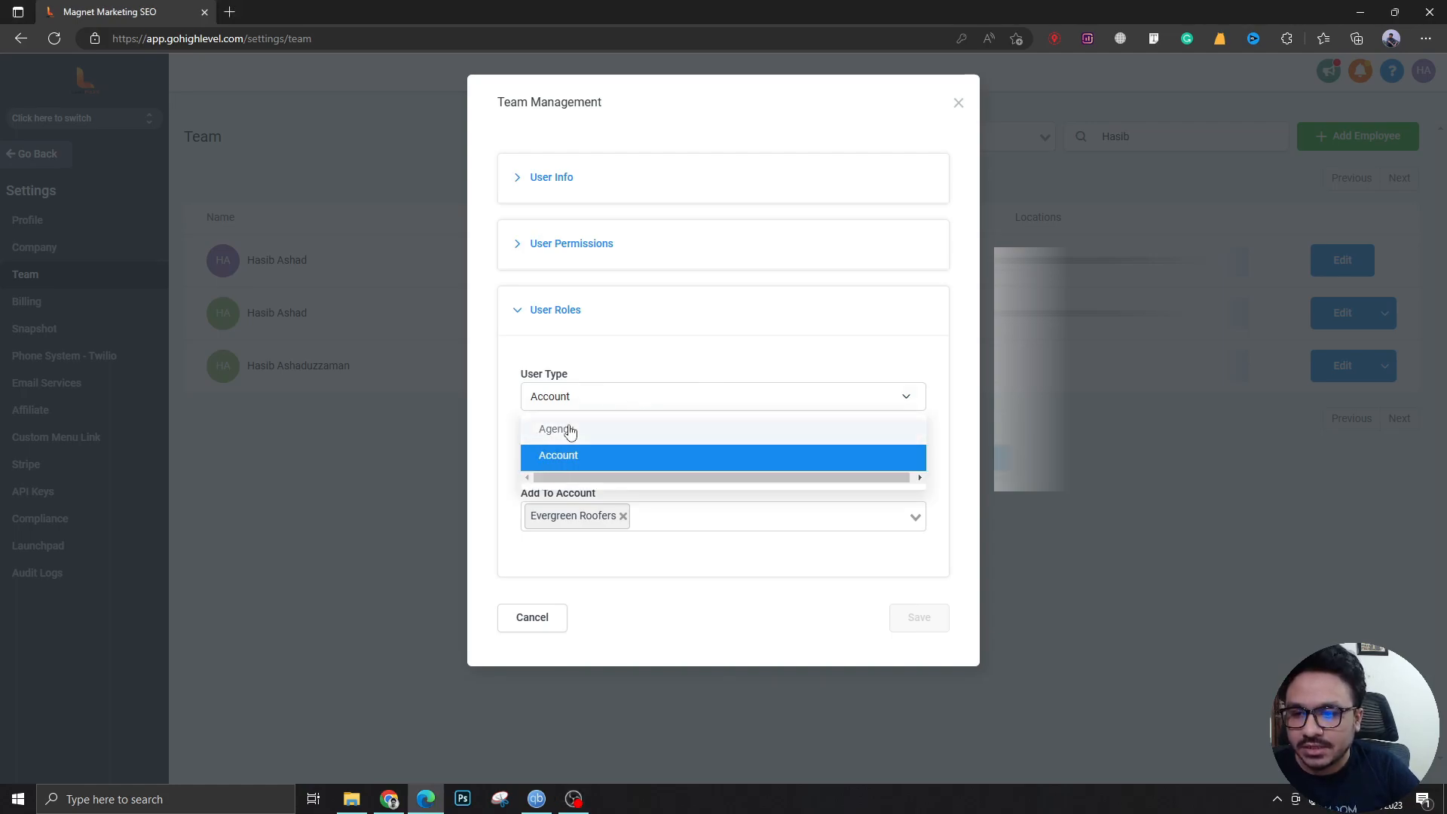
{"action": "left_click", "coordinate": [558, 455]}
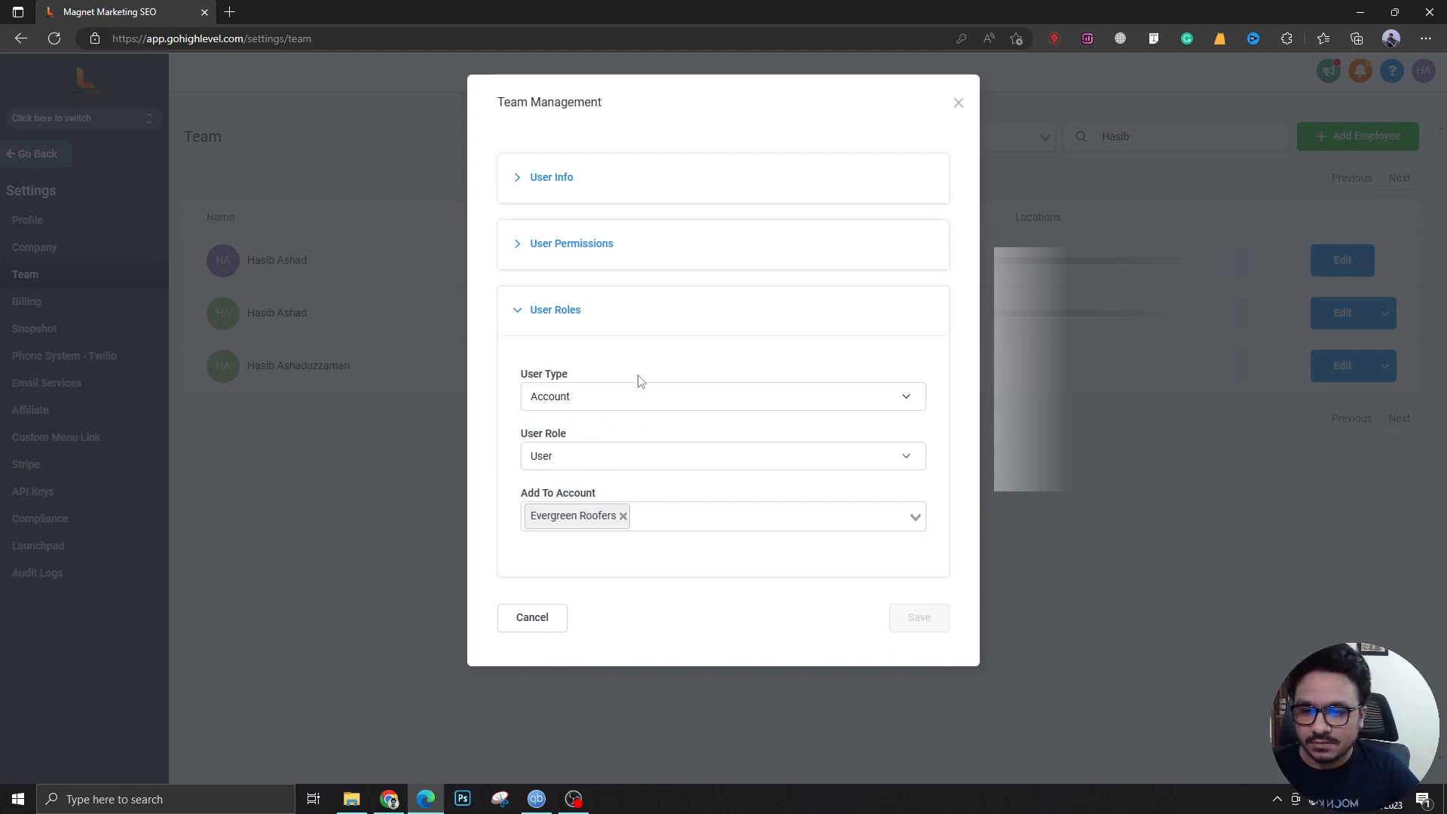
{"action": "mouse_move", "coordinate": [624, 487]}
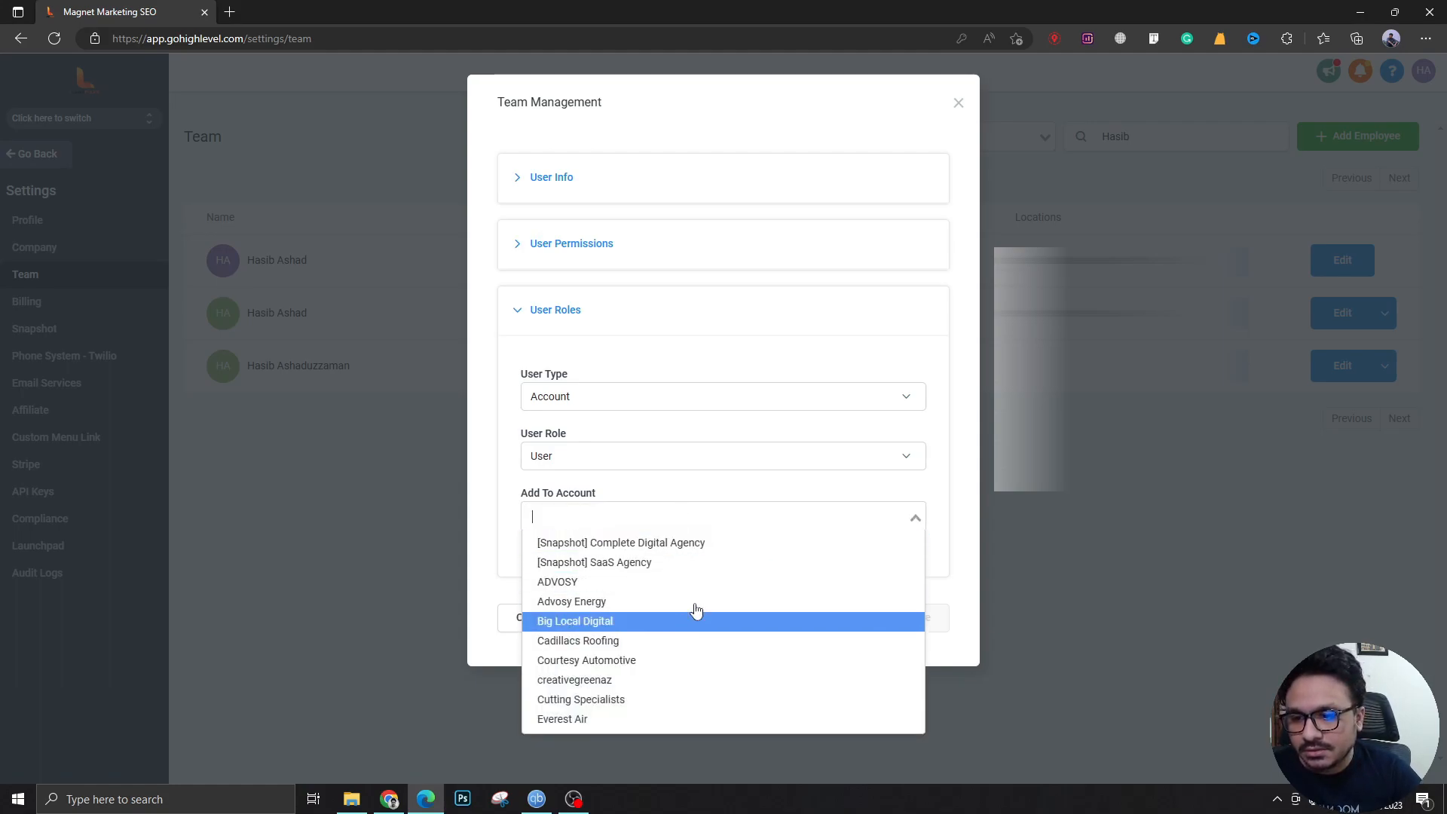
{"action": "mouse_move", "coordinate": [718, 572]}
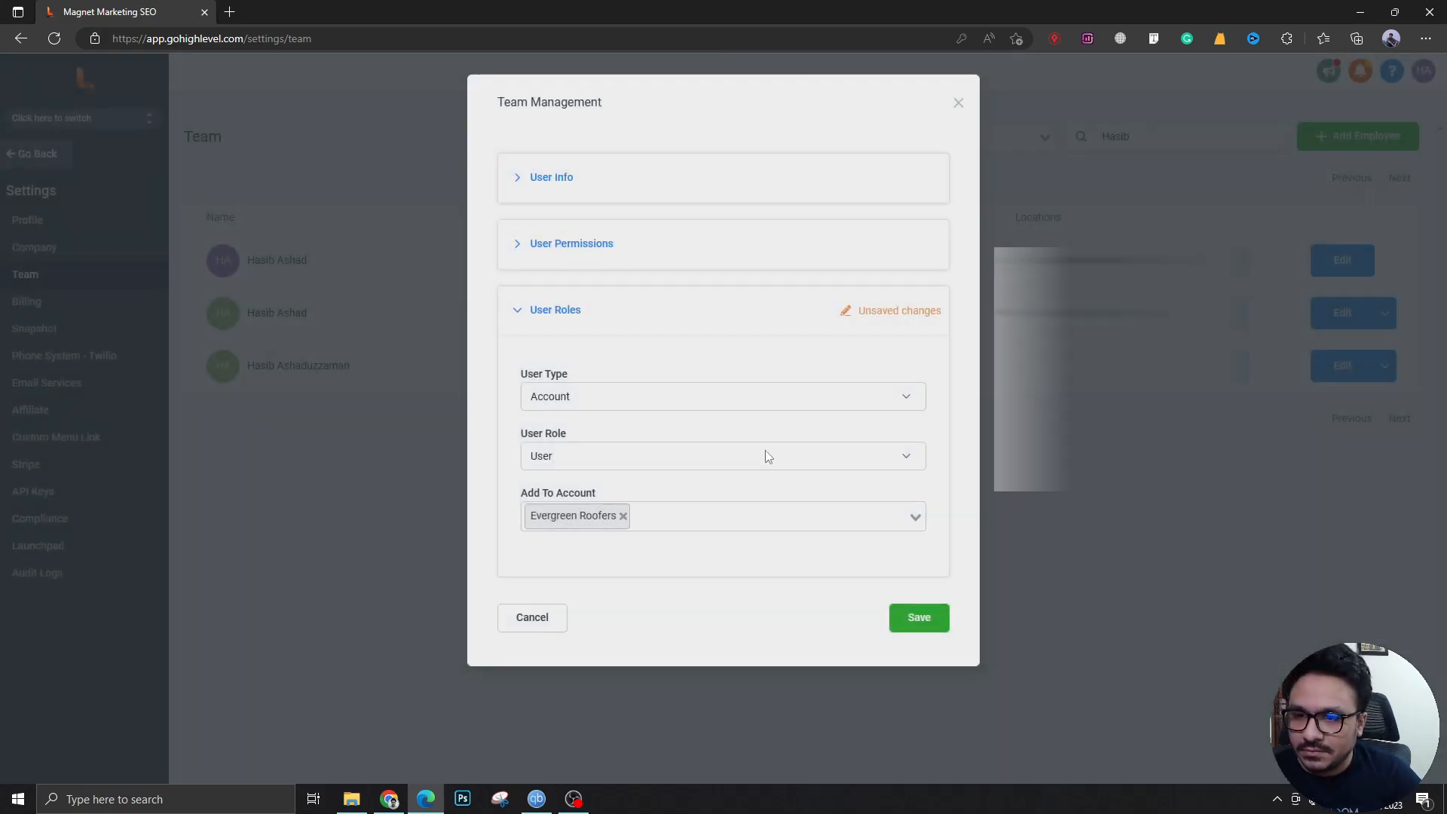
- Save the user's account assignment in the Team Management dialog
{"action": "left_click", "coordinate": [918, 618]}
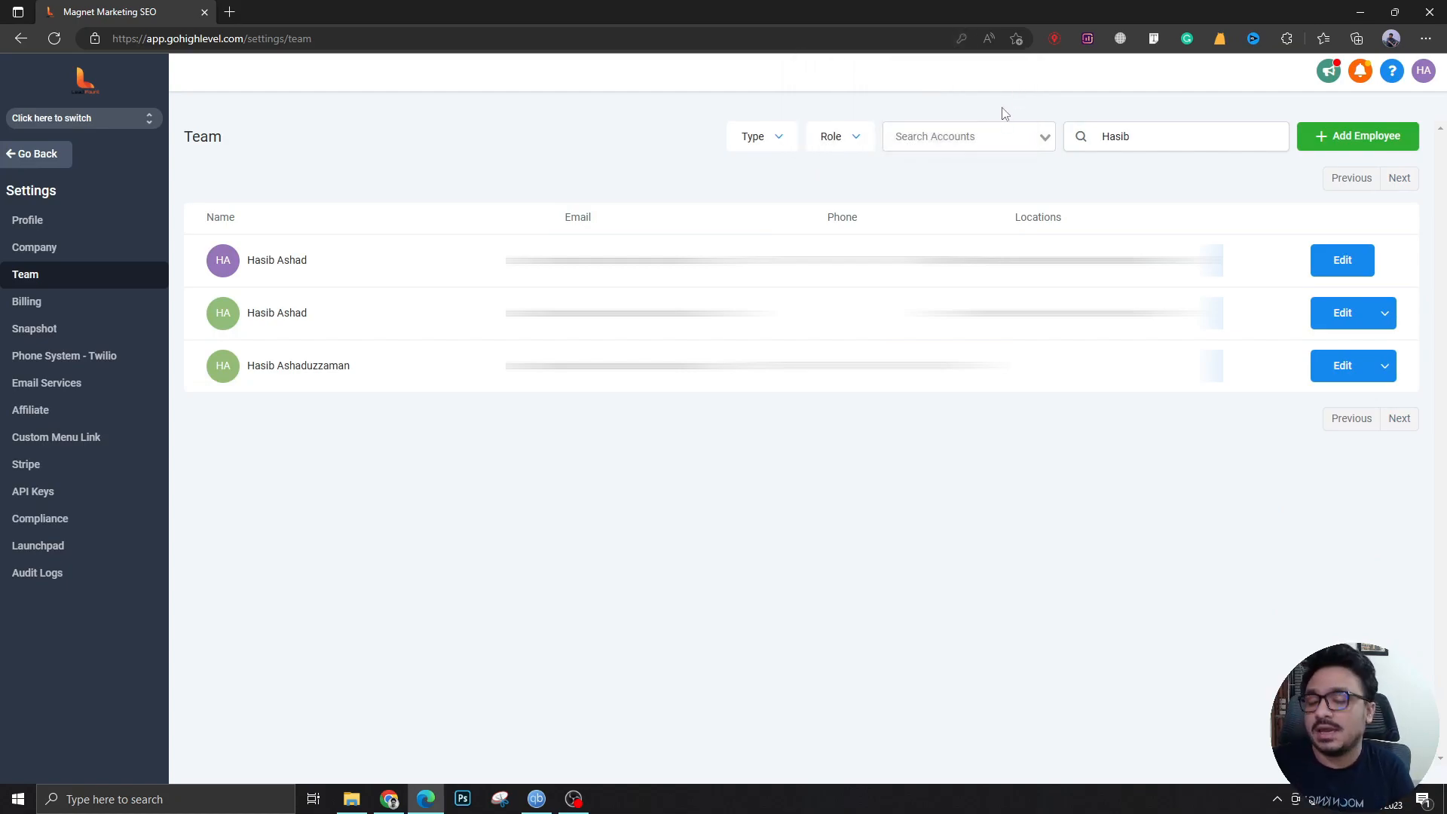
{"action": "mouse_move", "coordinate": [985, 113]}
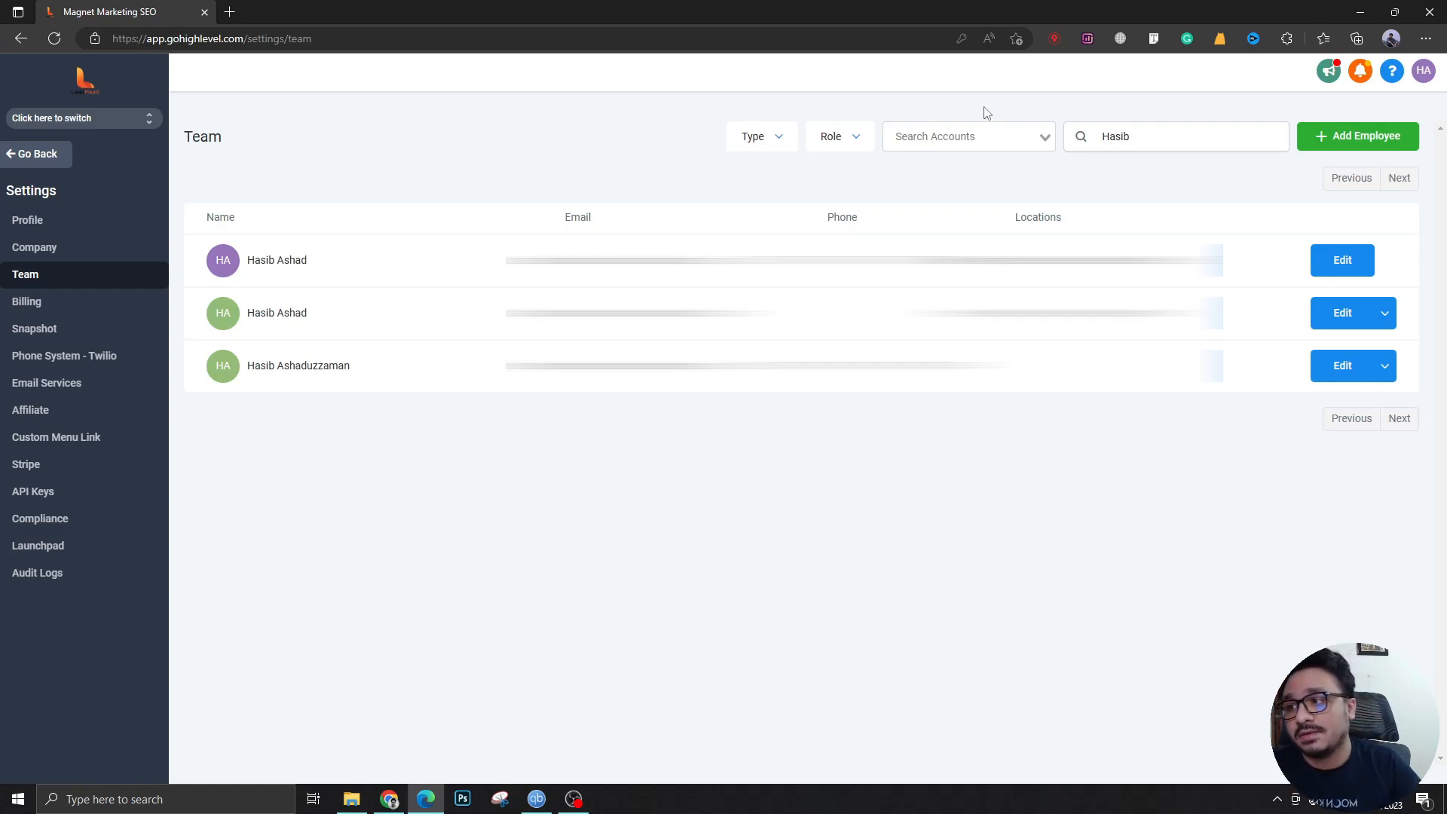
{"action": "mouse_move", "coordinate": [81, 117]}
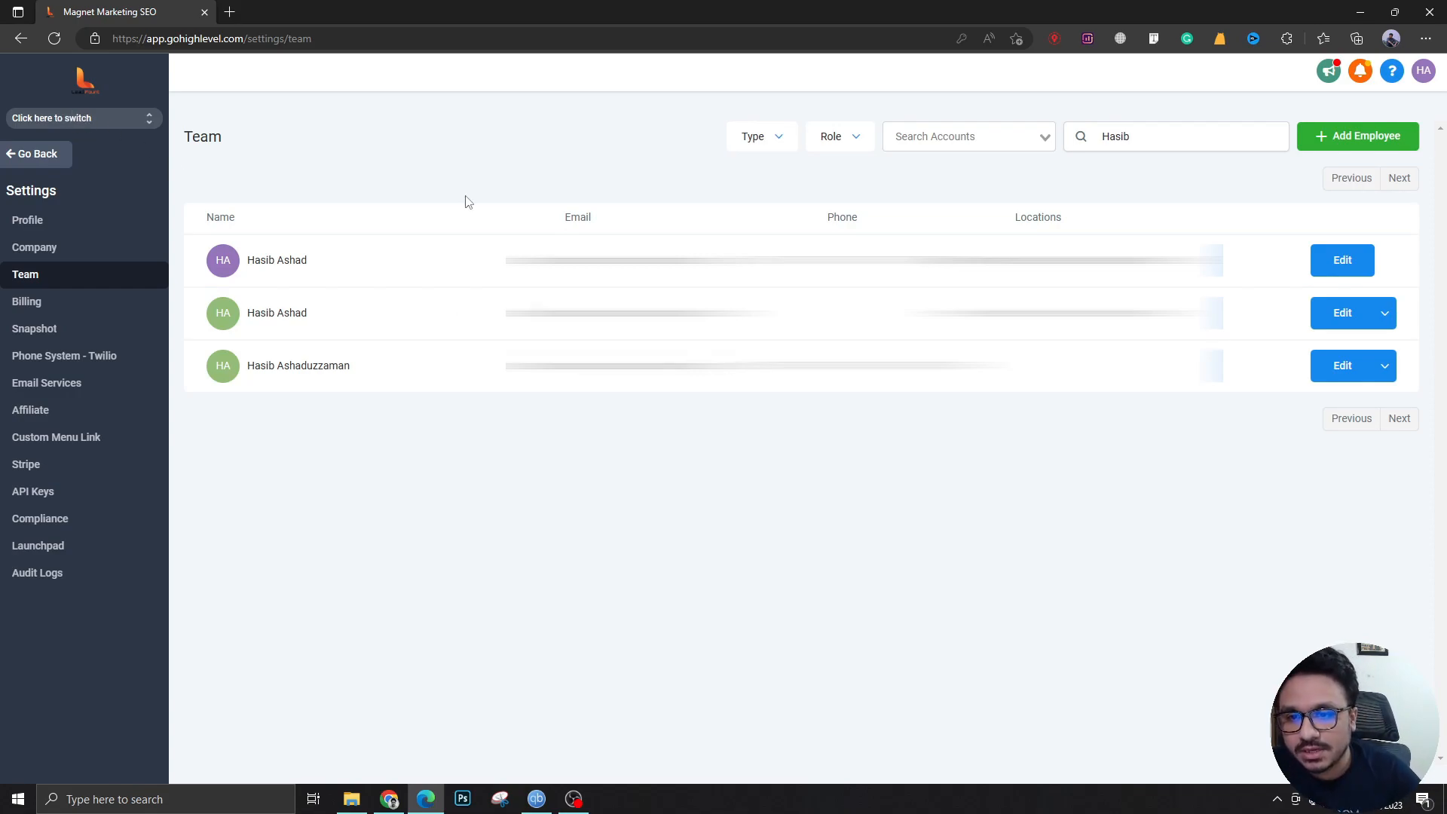
{"action": "mouse_move", "coordinate": [81, 121]}
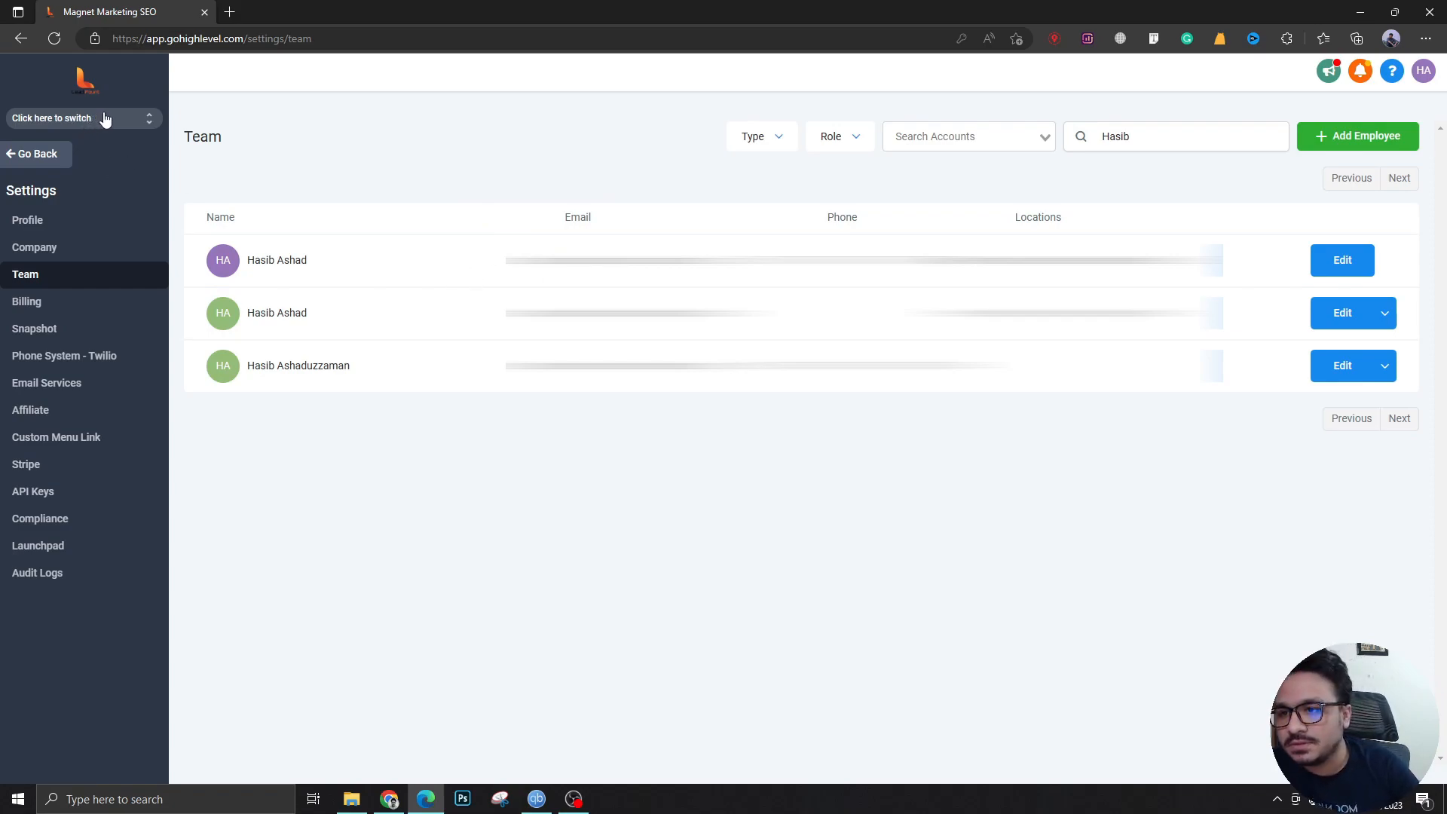
{"action": "mouse_move", "coordinate": [924, 404]}
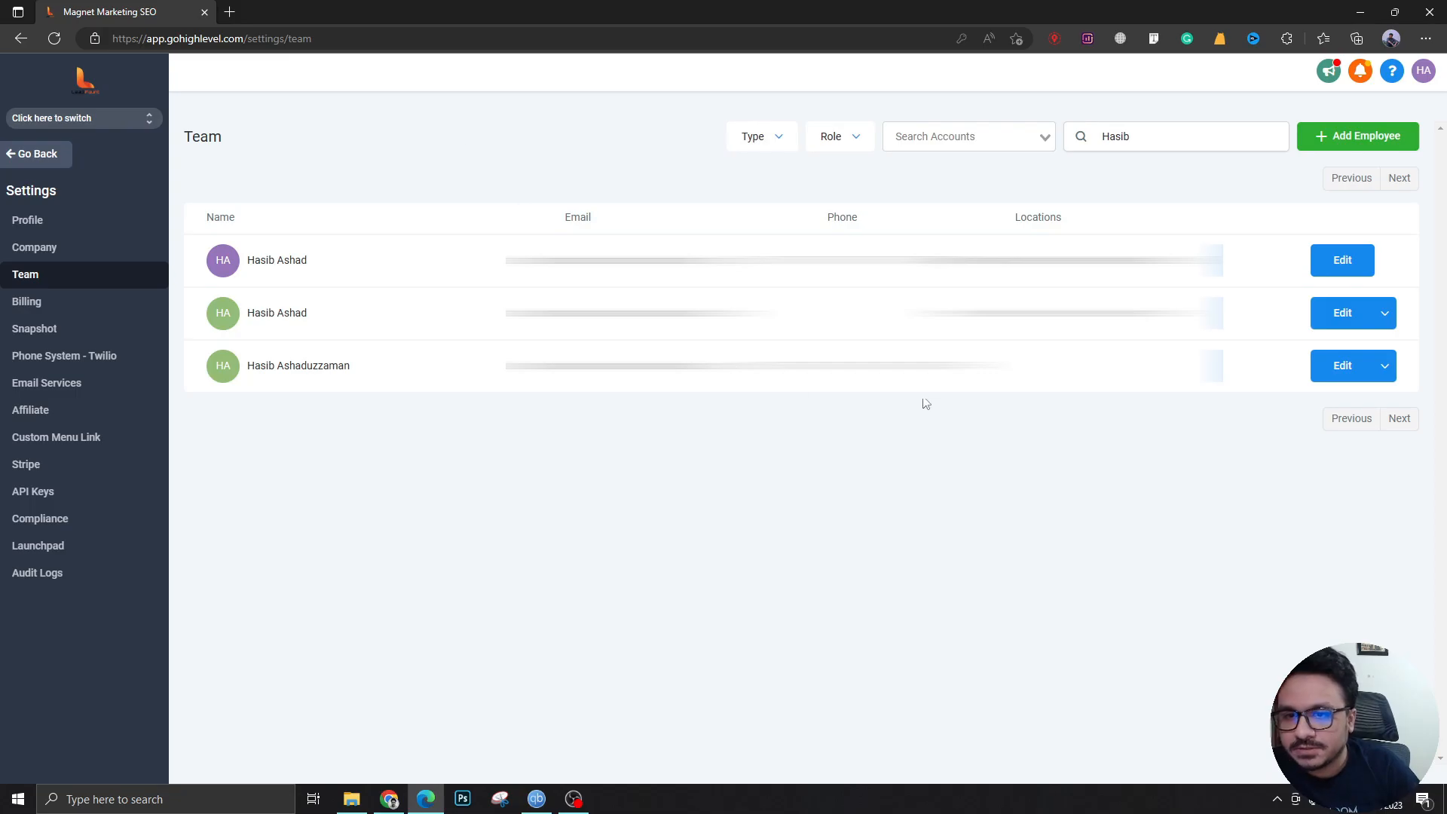